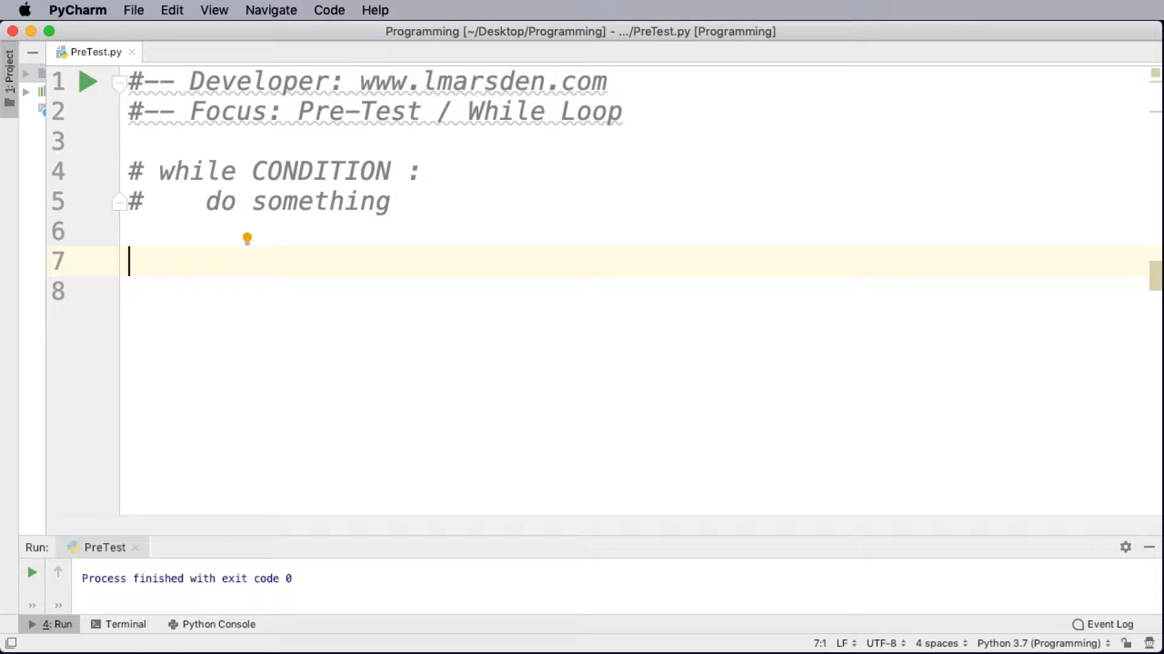
mouse_move(298, 165)
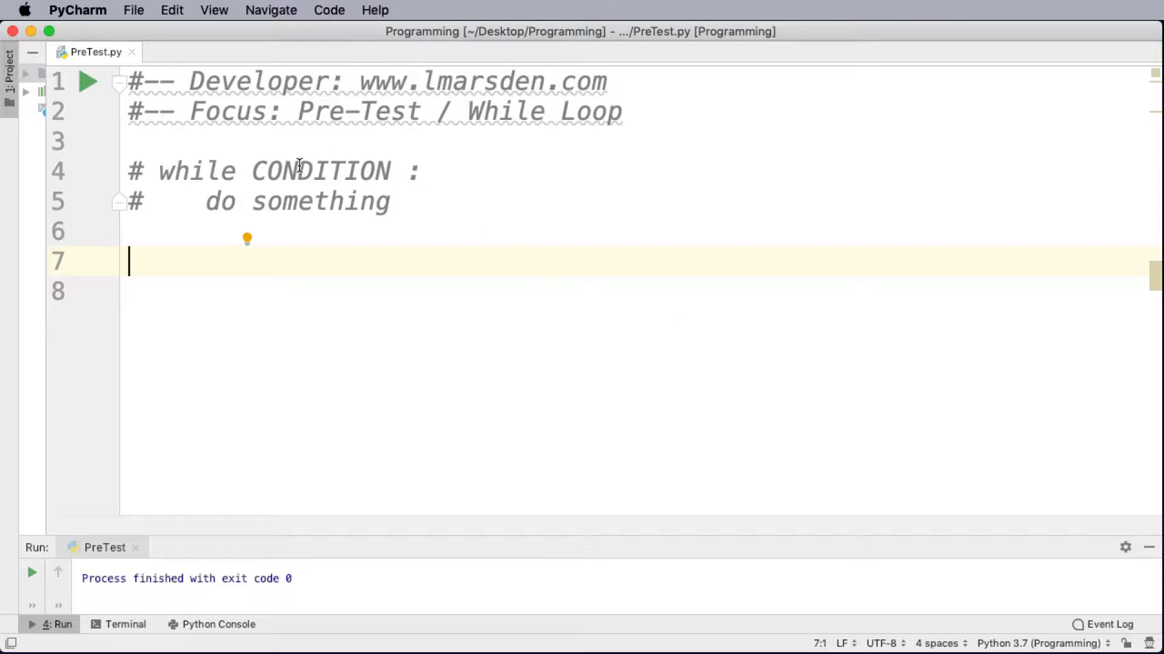
mouse_move(281, 215)
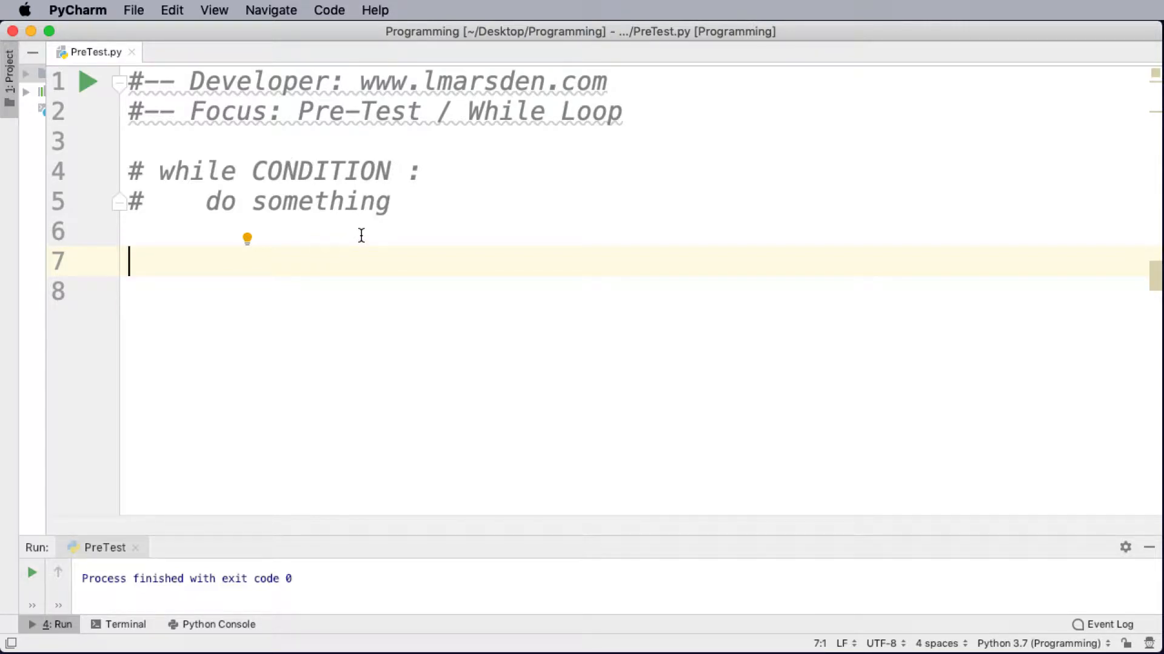
mouse_move(308, 160)
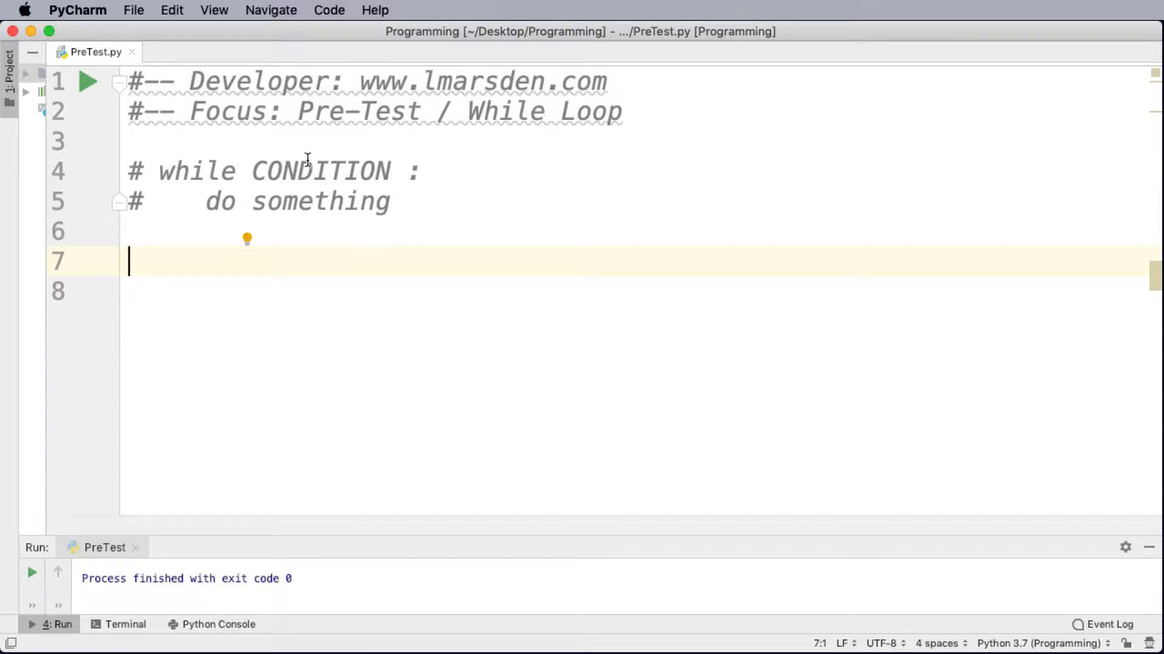
mouse_move(258, 232)
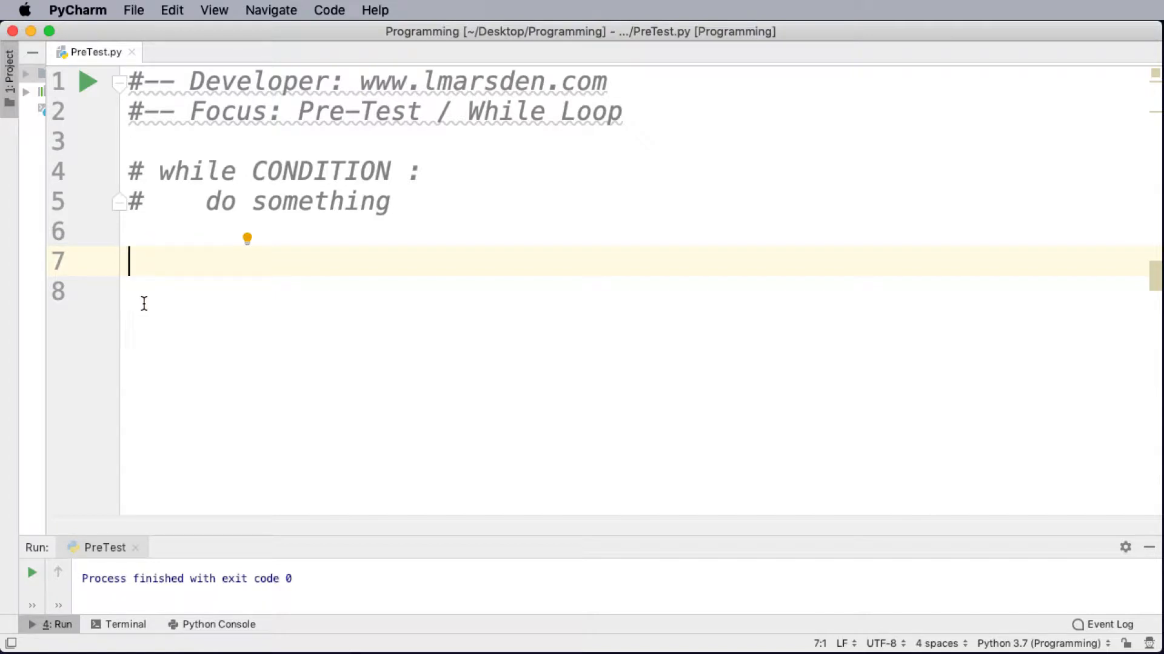
mouse_move(315, 171)
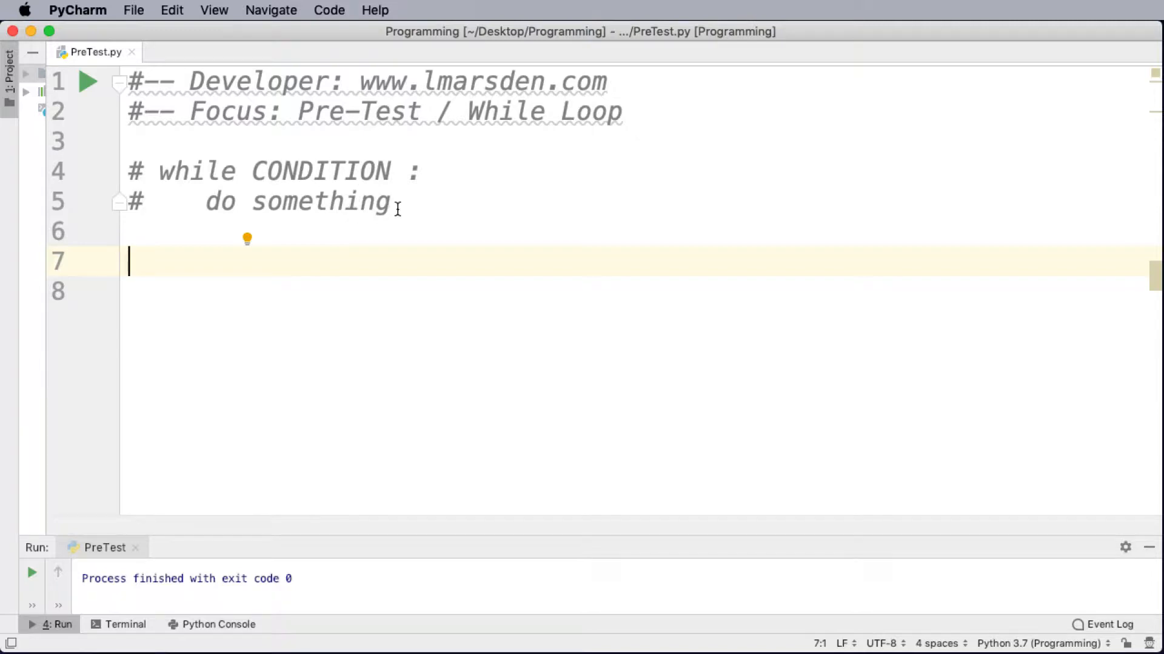
Add an indented TERMINATOR line below the commented while-loop template
key("backspace")
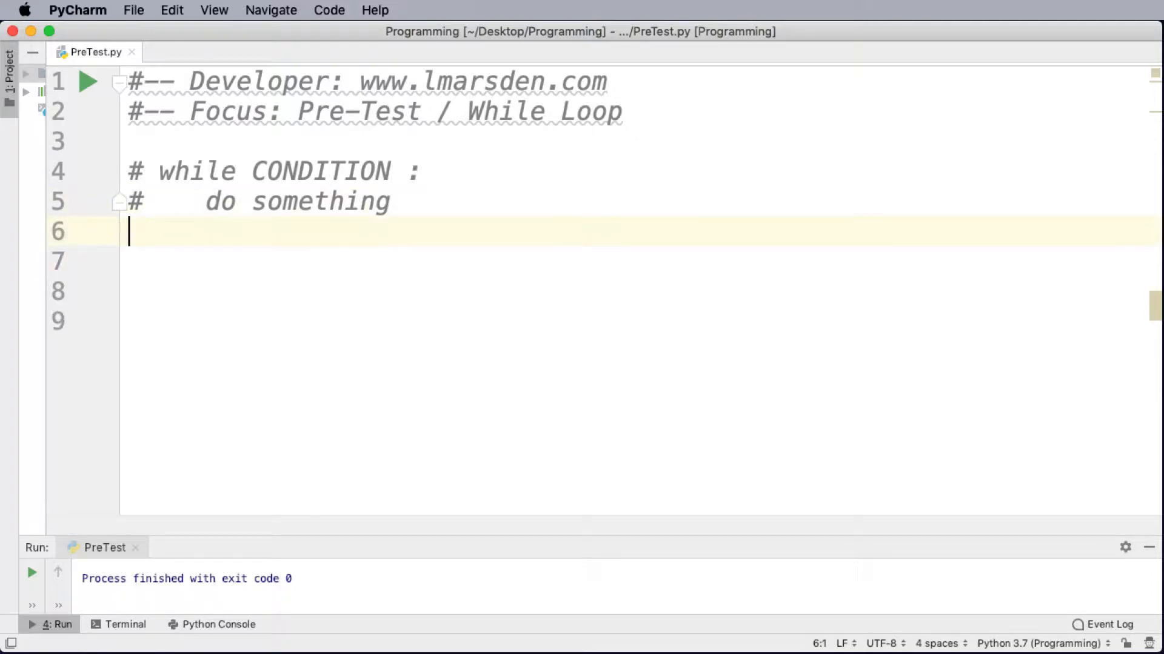
type("TERMINATOR")
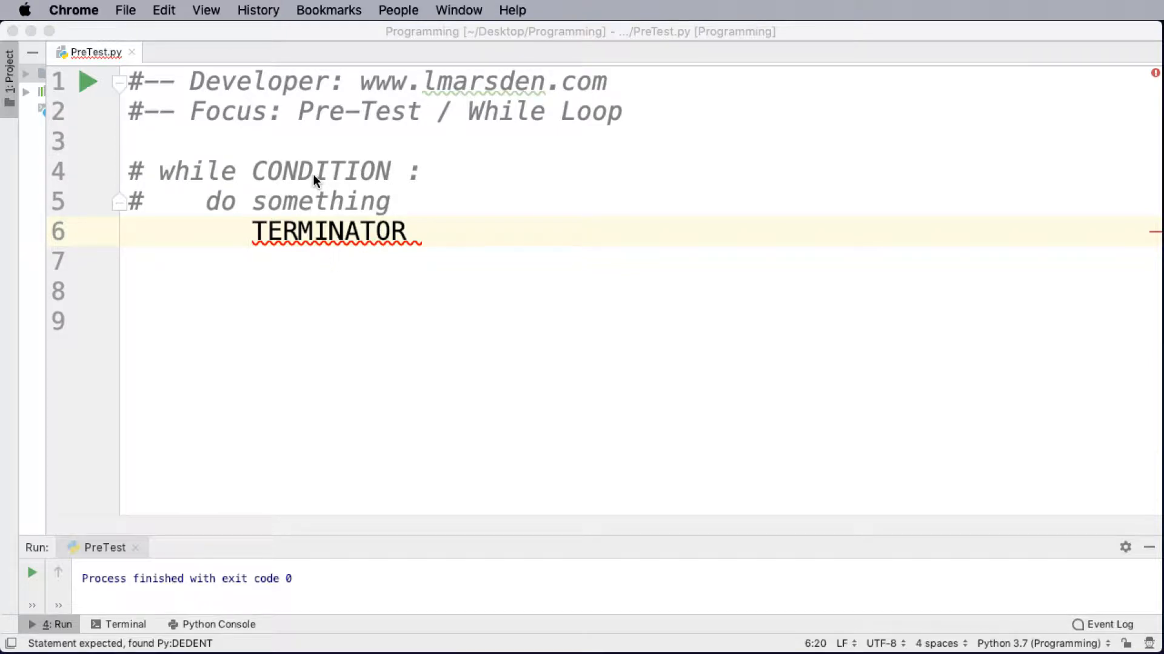
mouse_move(256, 254)
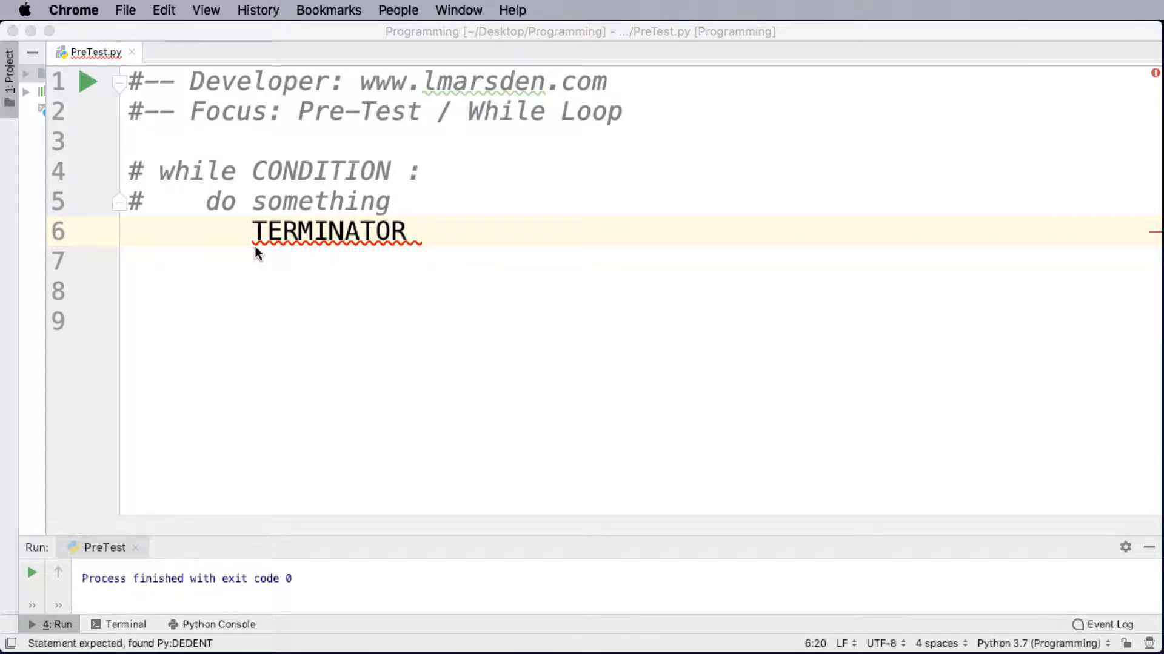
mouse_move(103, 363)
type("#       ")
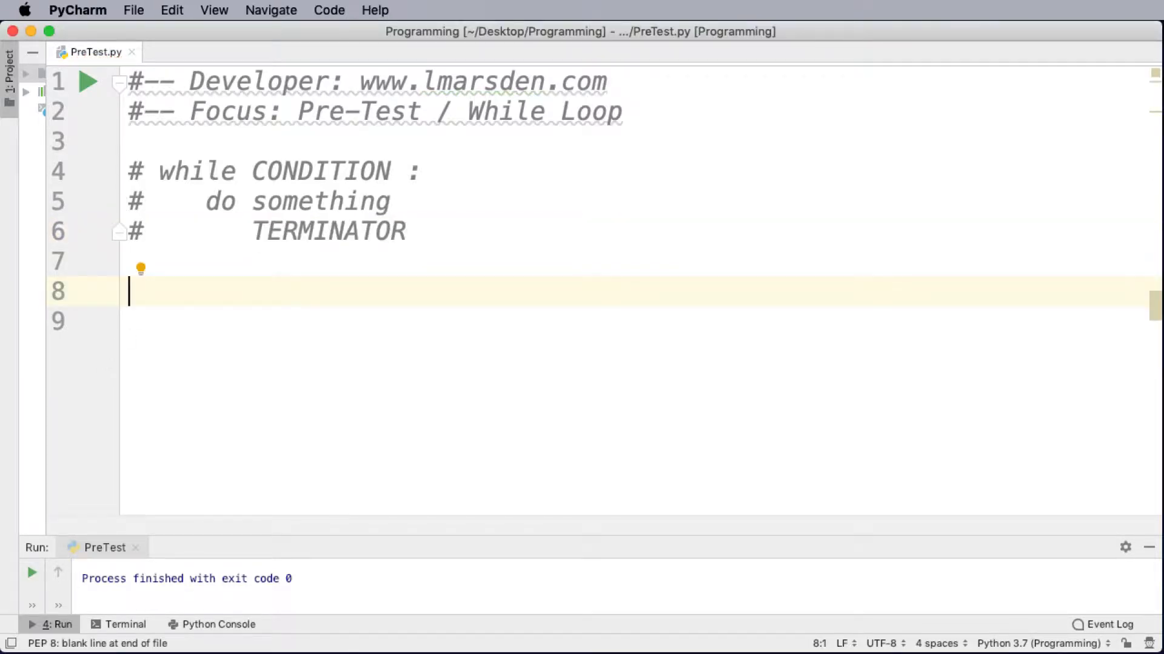
Write counter = 0 and a while counter < 5 loop that prints counter
type("counter")
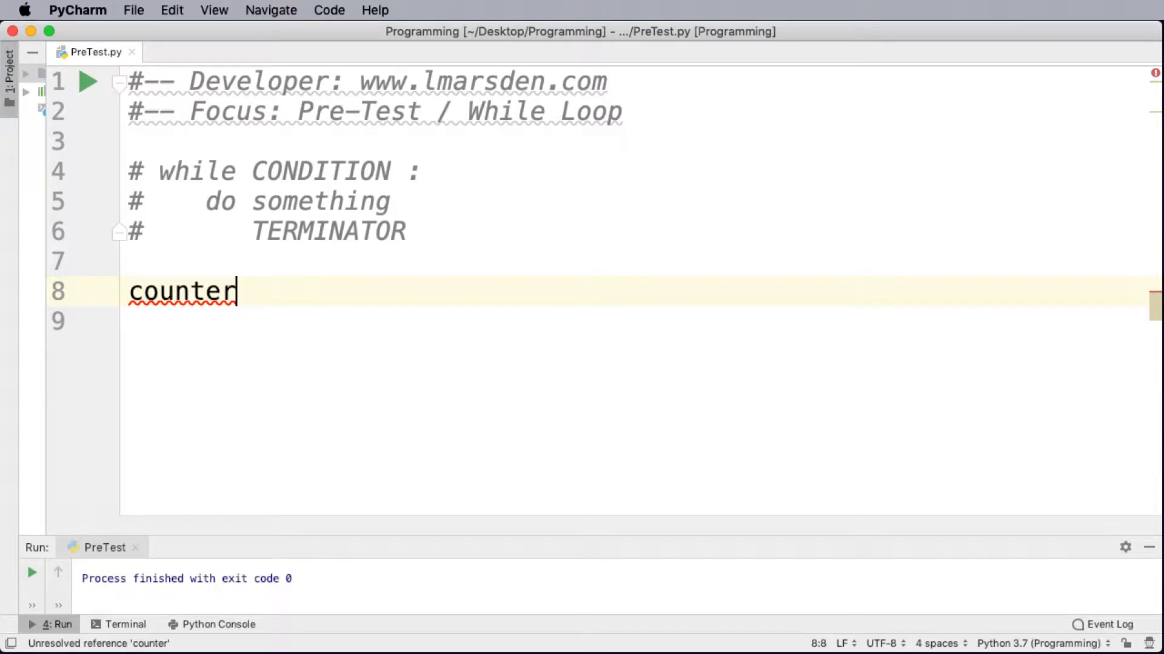
type("= 0")
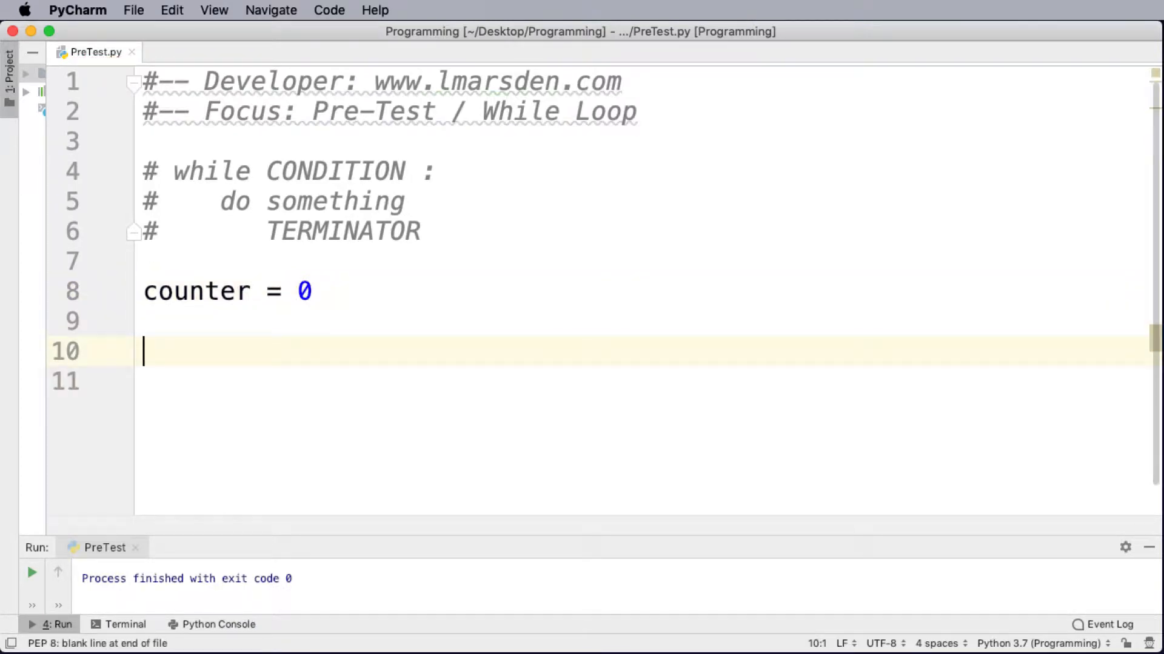
type("while")
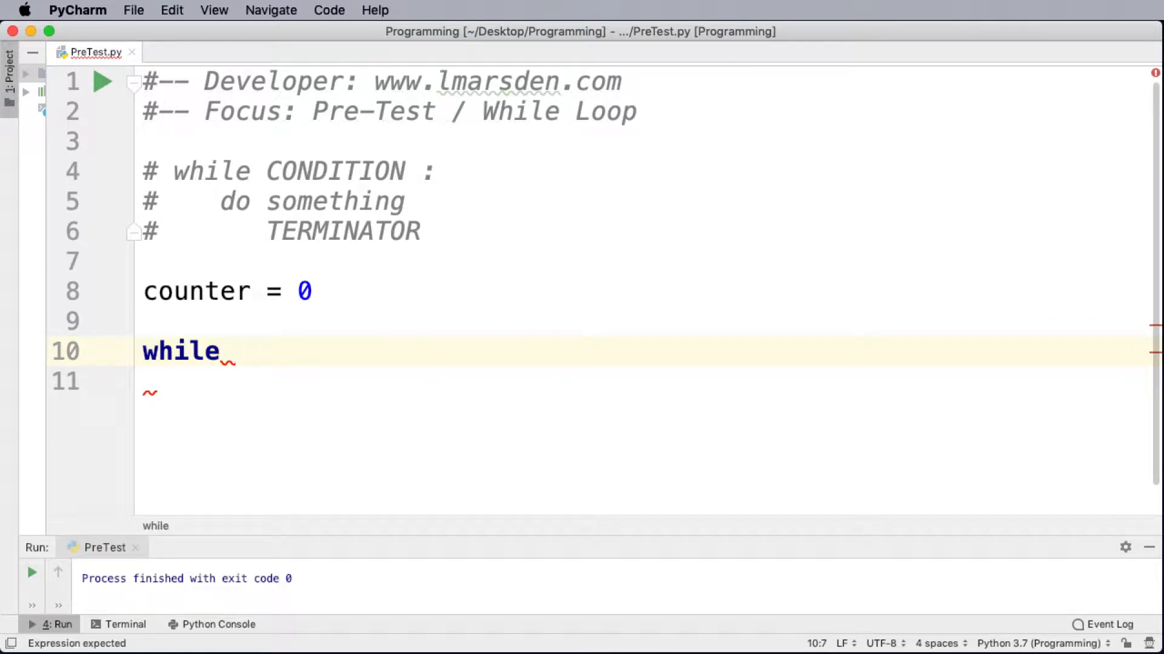
type("counter")
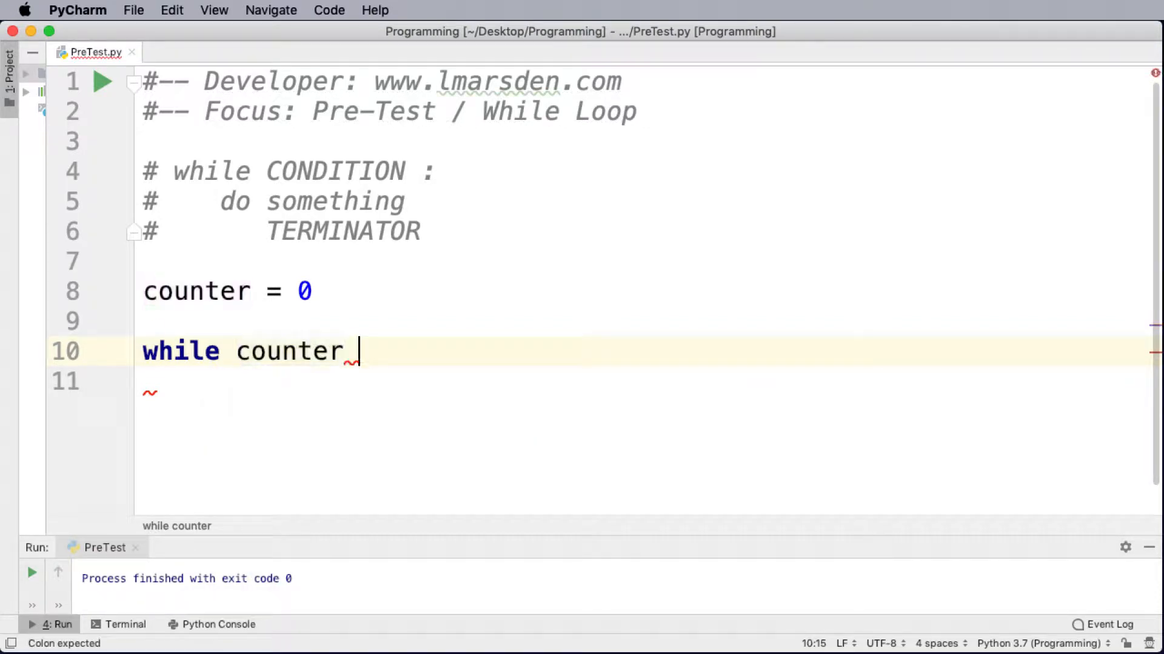
type("<")
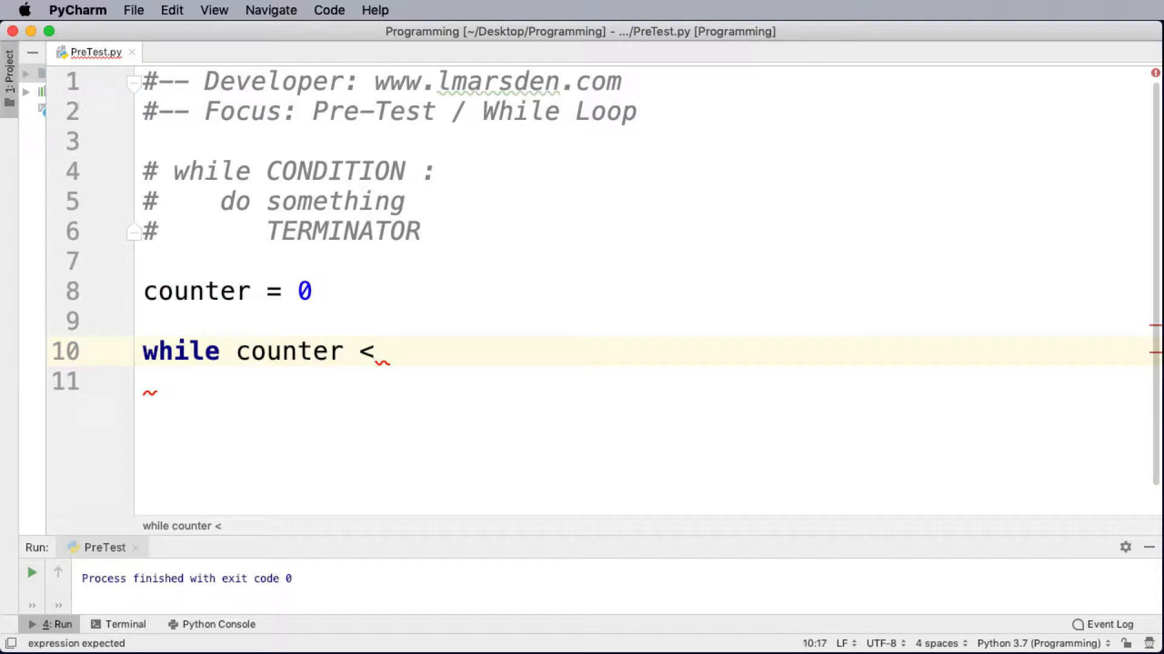
type("5:")
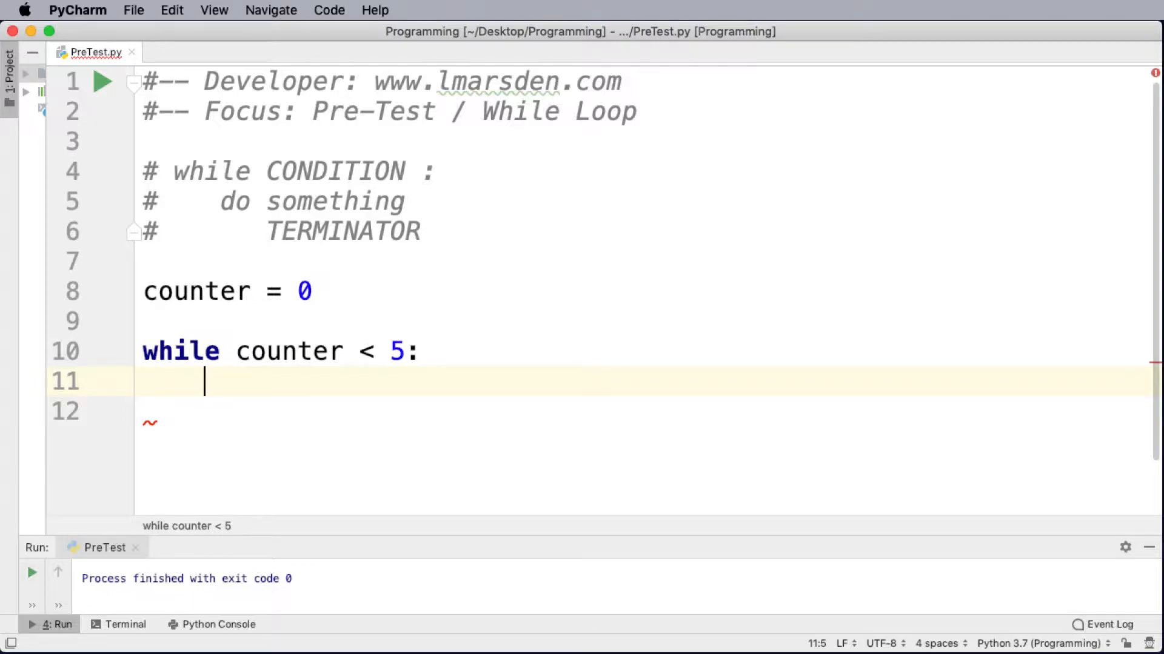
type("print(")
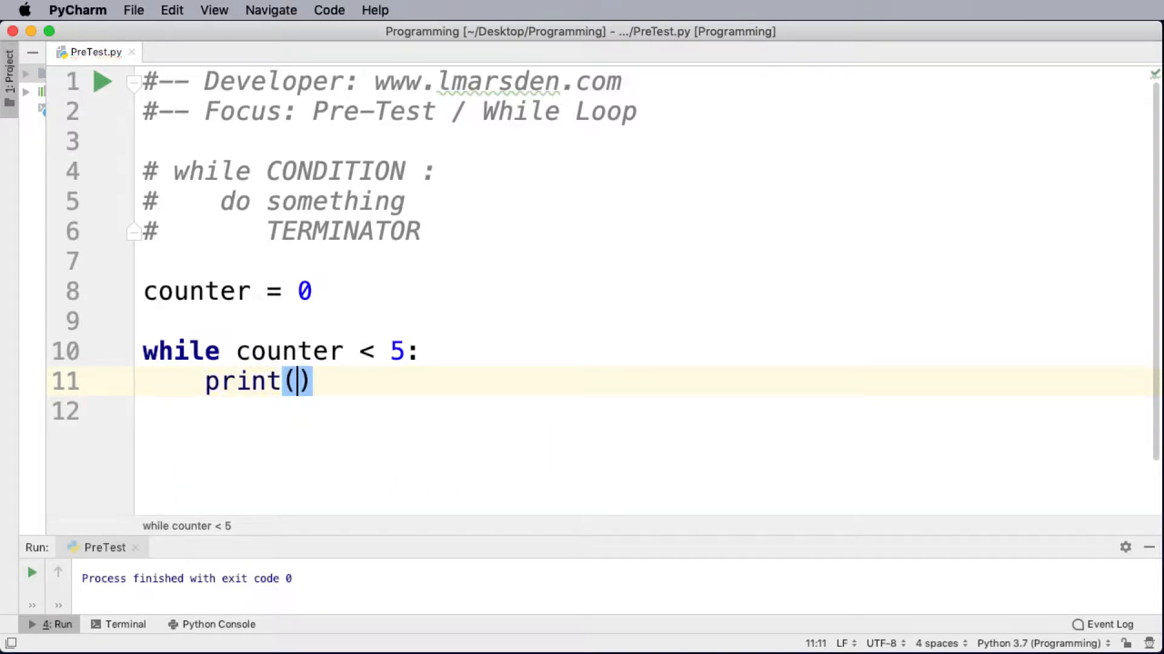
type("counter")
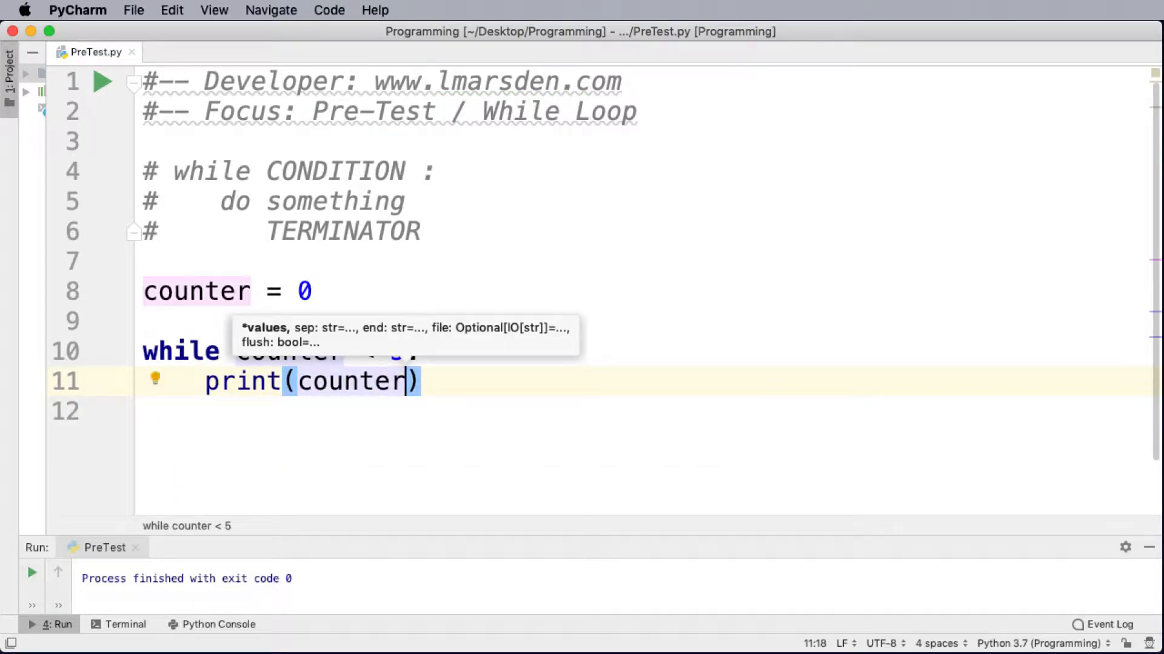
key("enter")
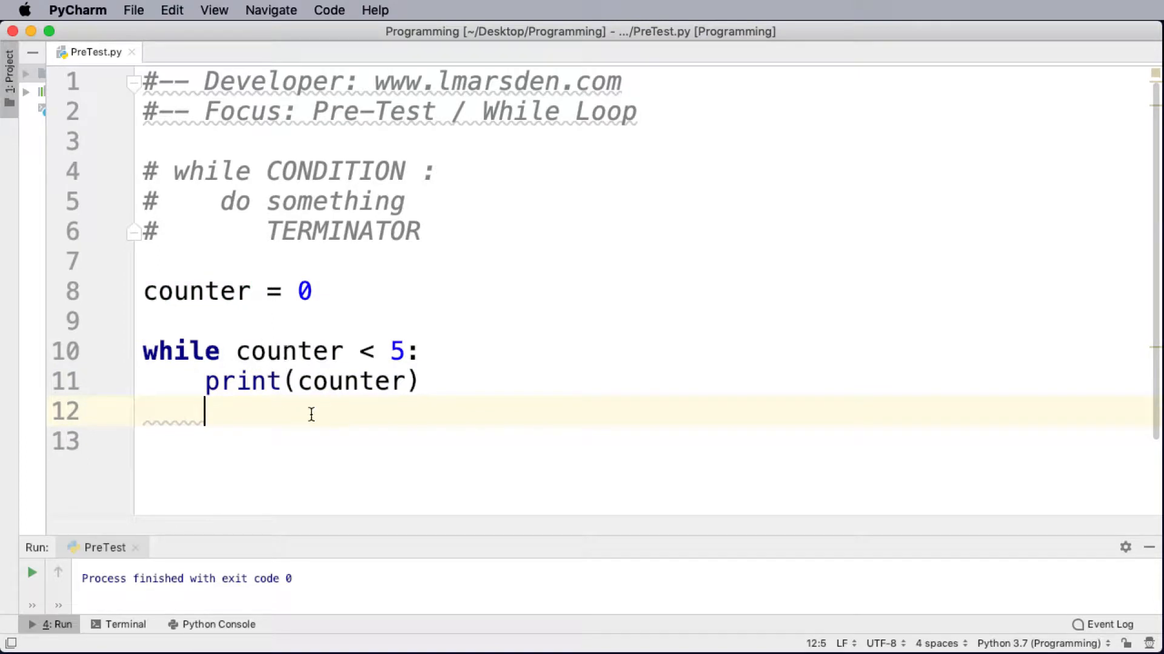
mouse_move(347, 352)
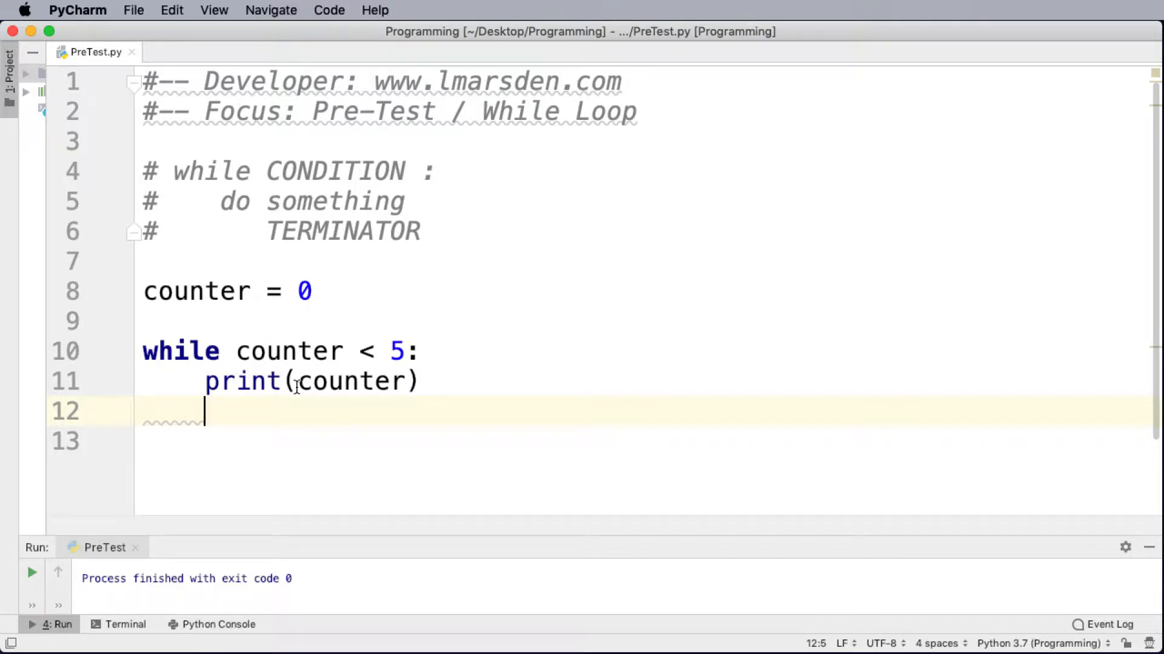
mouse_move(451, 388)
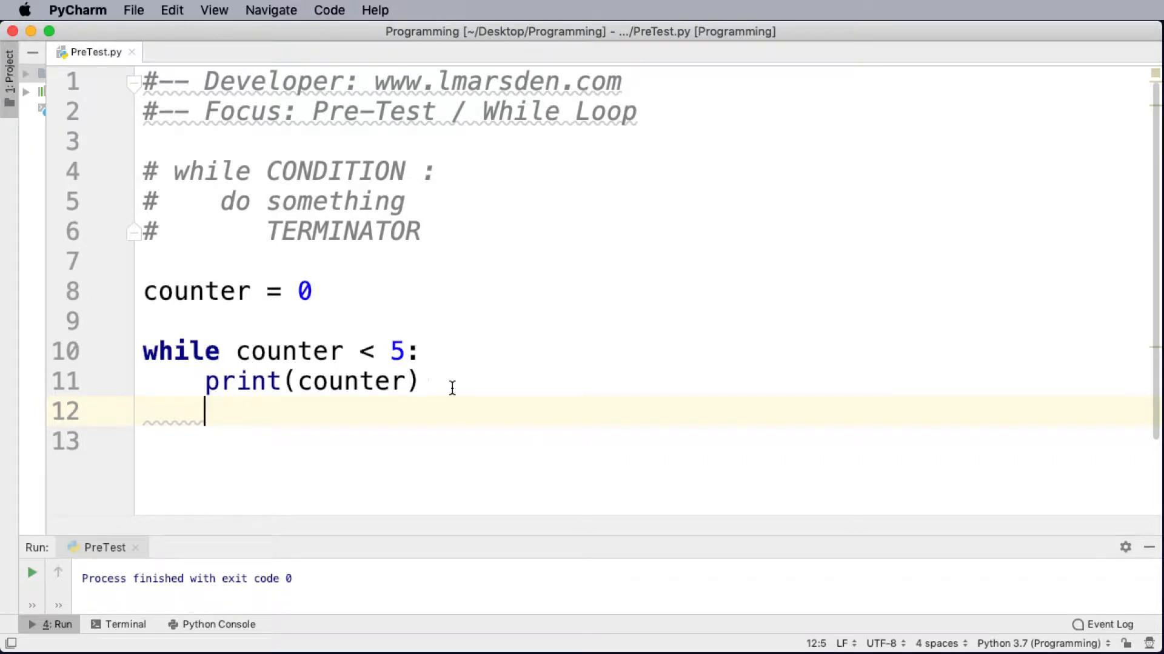
Increment counter in the loop with the inline comment #counter = counter + 1
key("Enter")
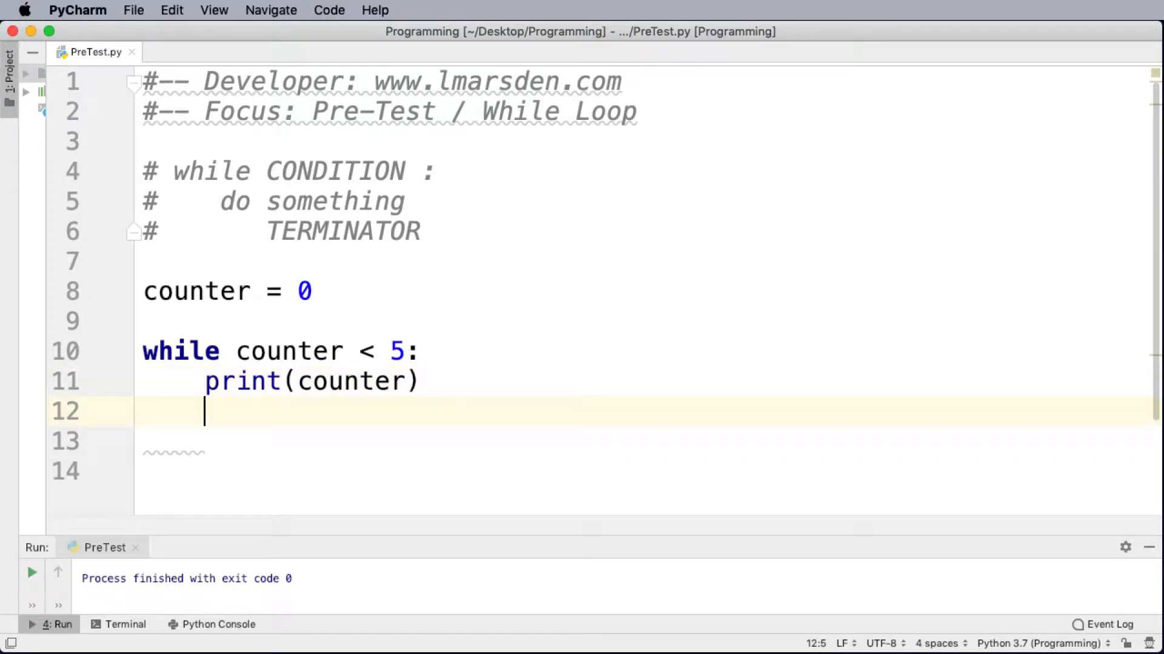
type("counter += 1")
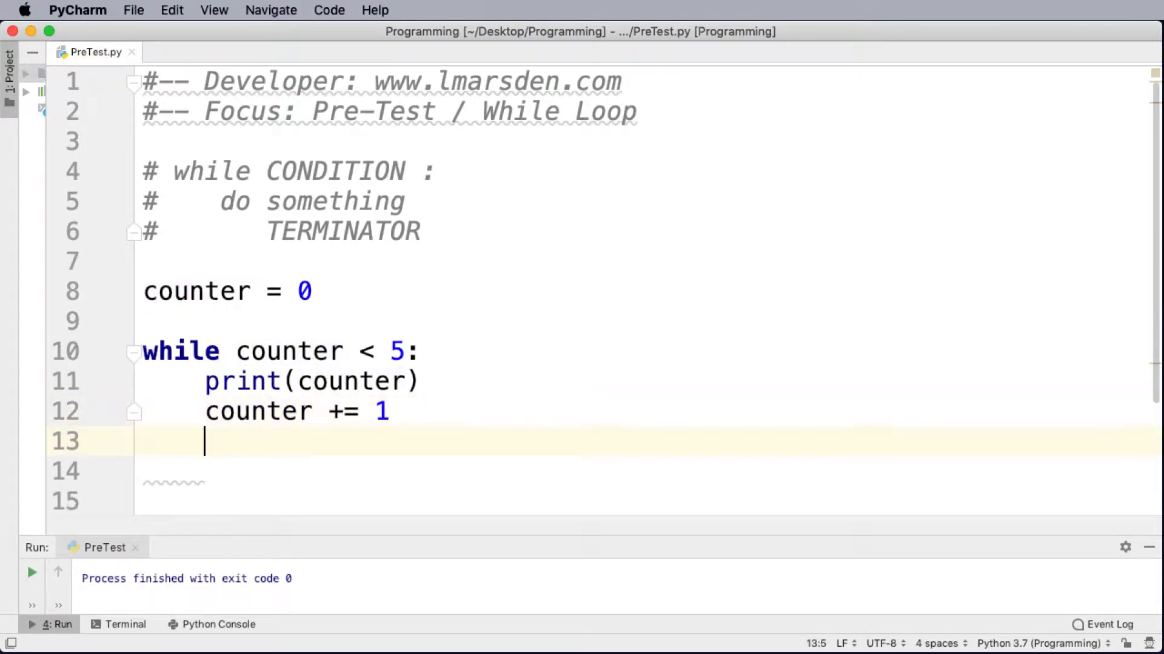
mouse_move(340, 416)
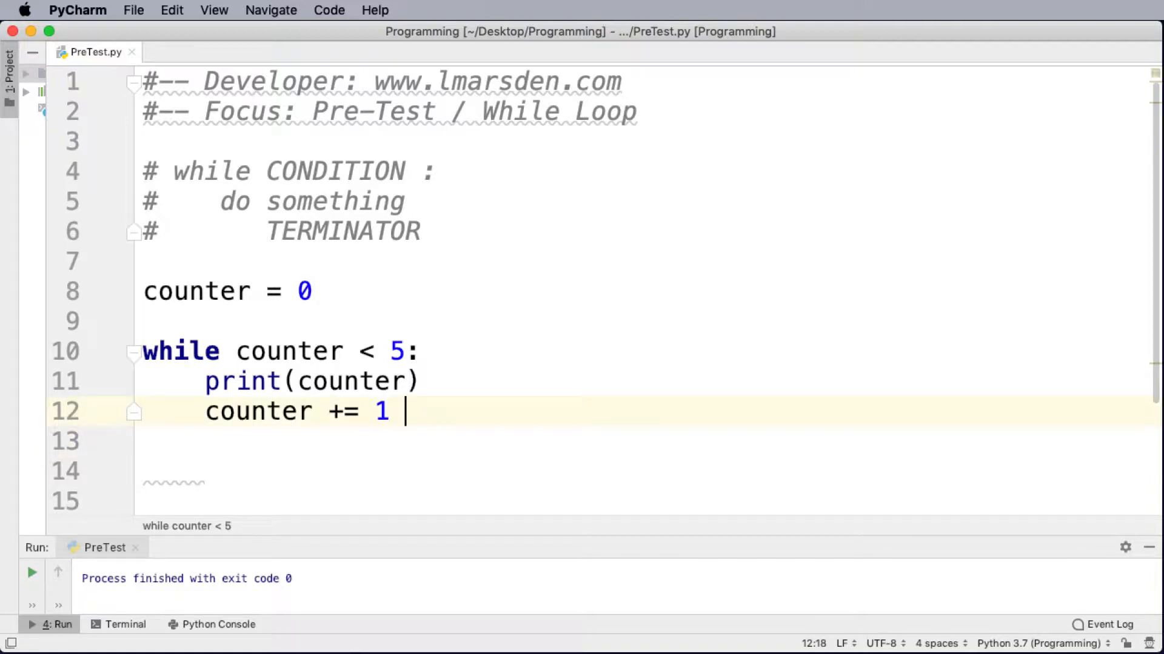
type("#coun")
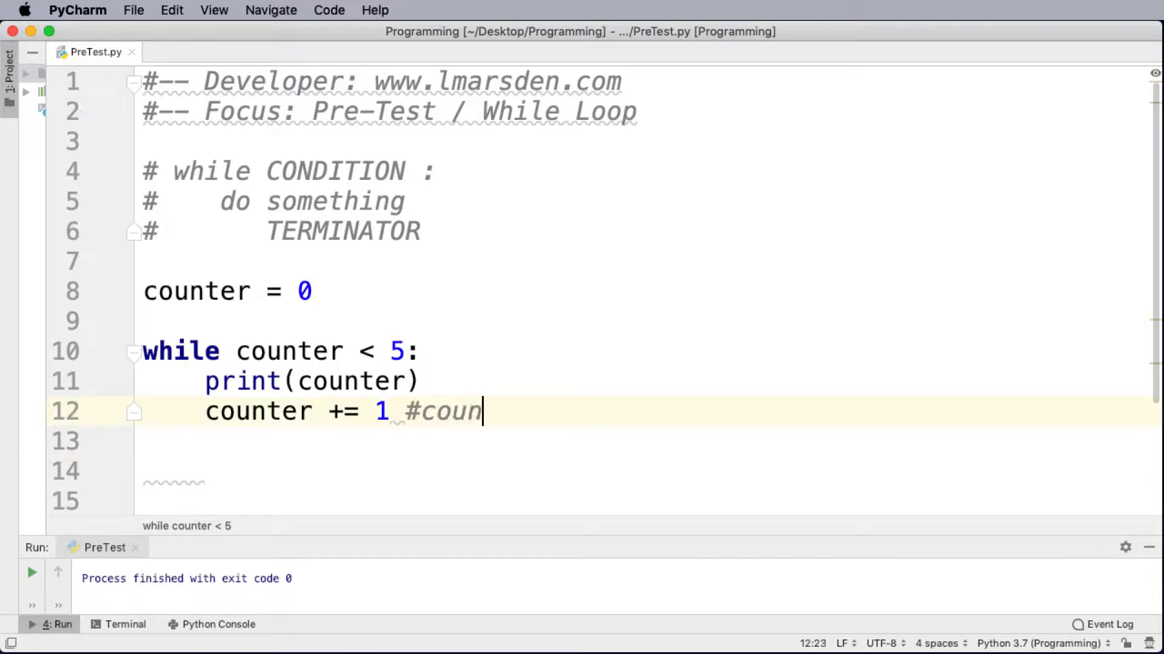
type("ter = counter + 1")
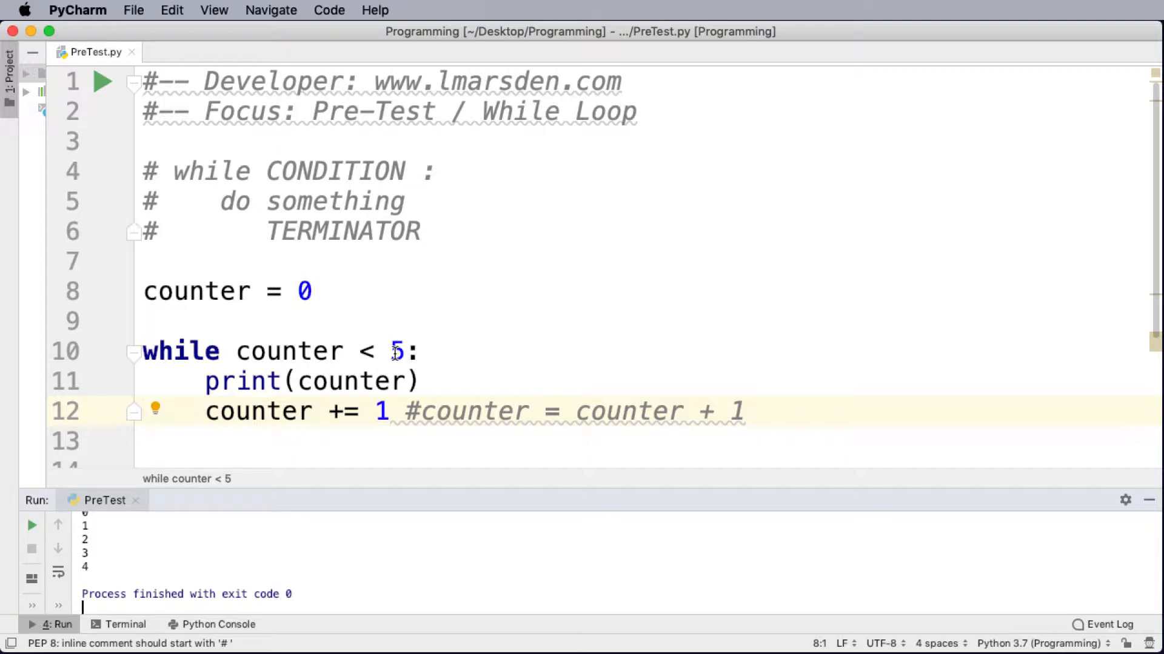
mouse_move(244, 364)
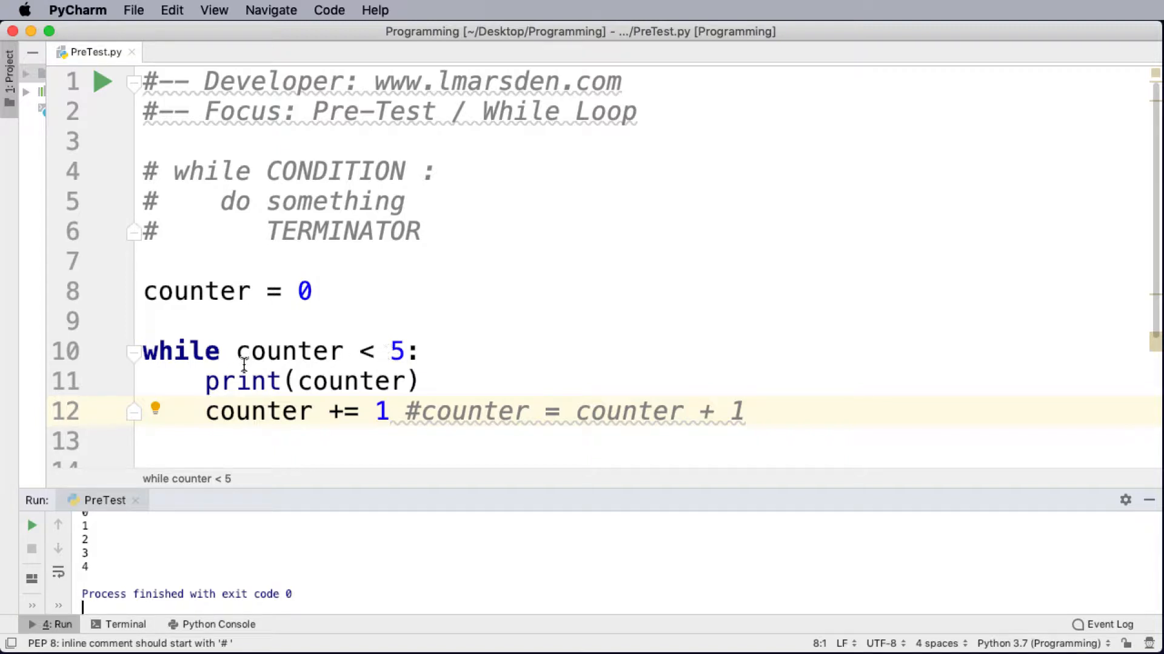
mouse_move(157, 435)
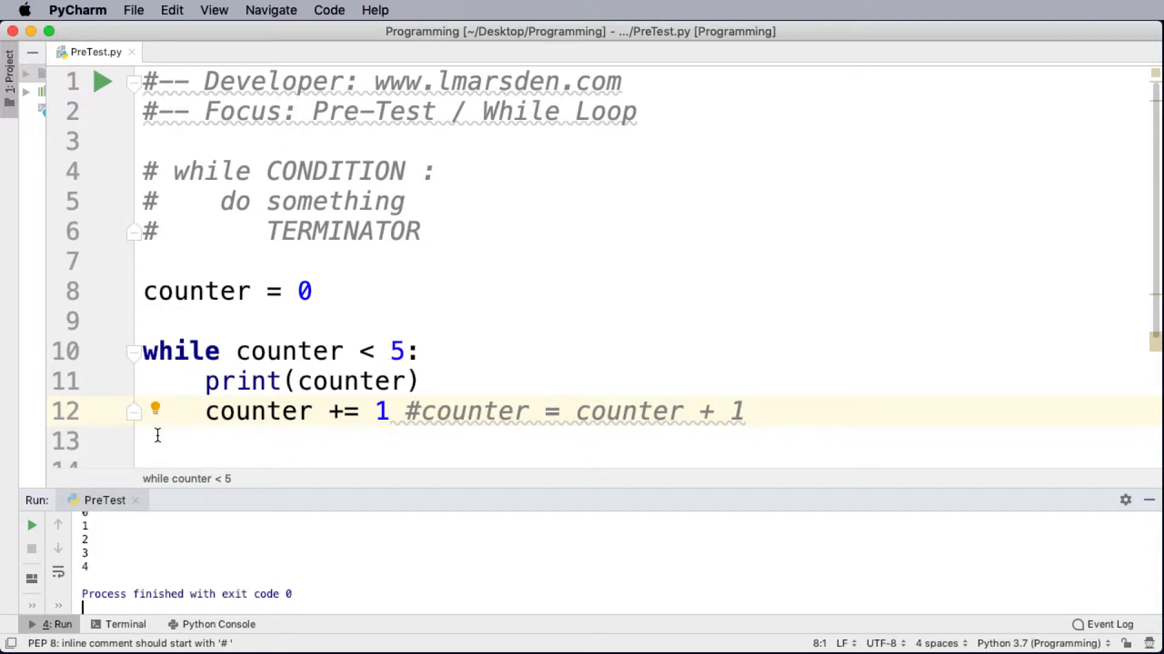
mouse_move(310, 331)
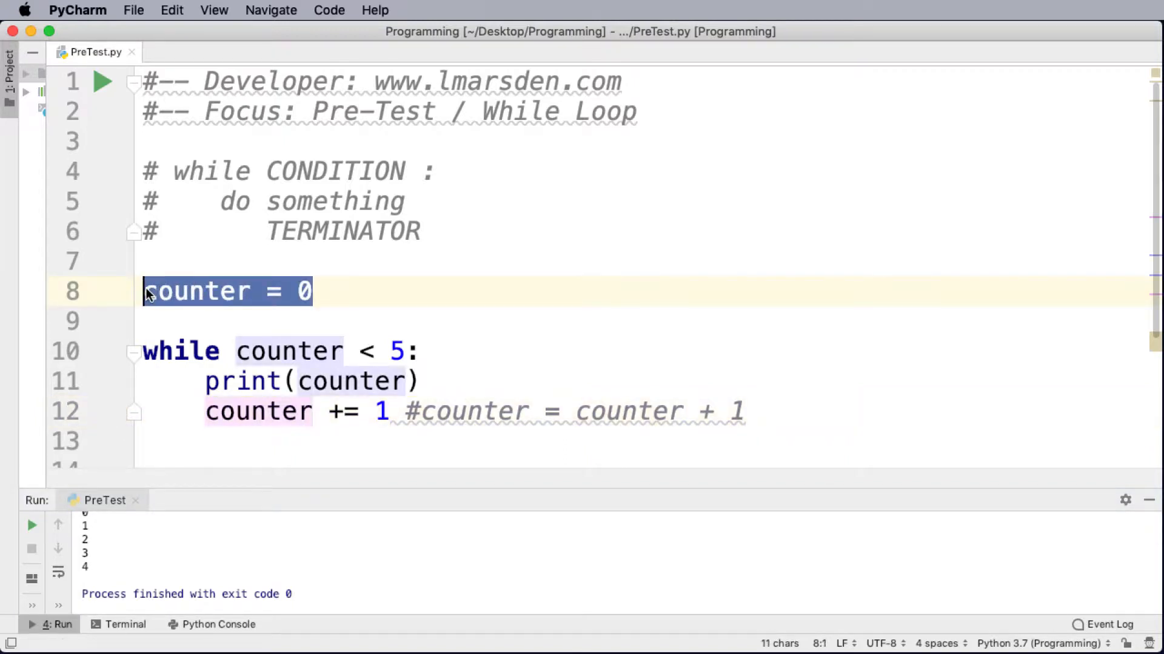
Initialise play_again = "y" in place of counter = 0
type("pla")
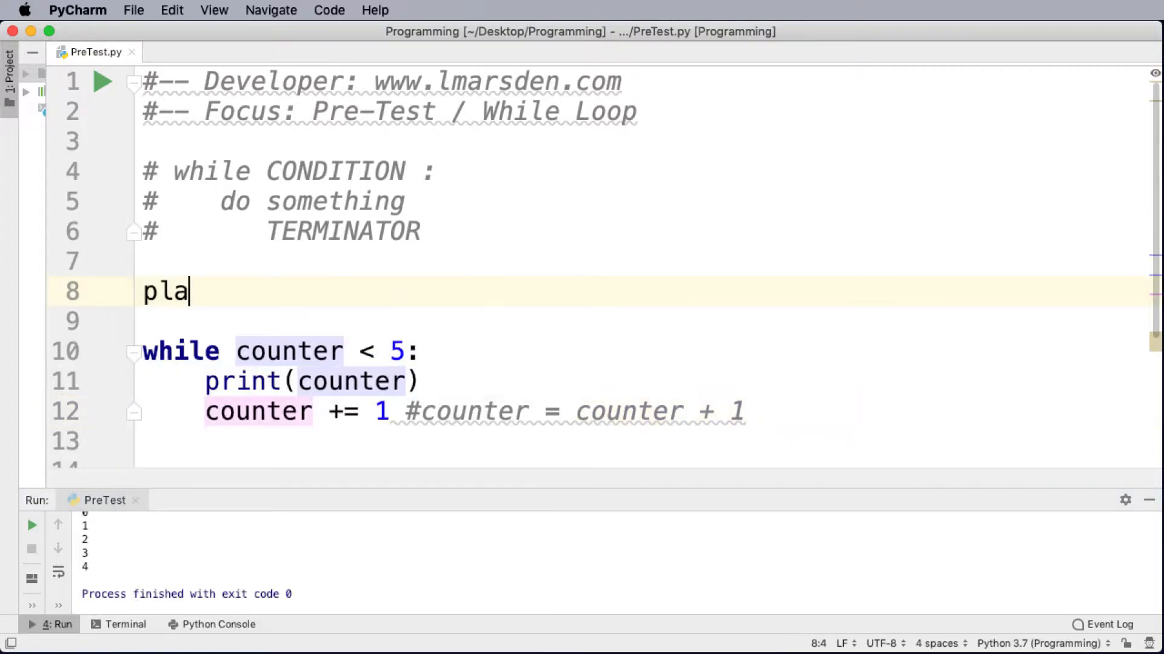
type("y_ag")
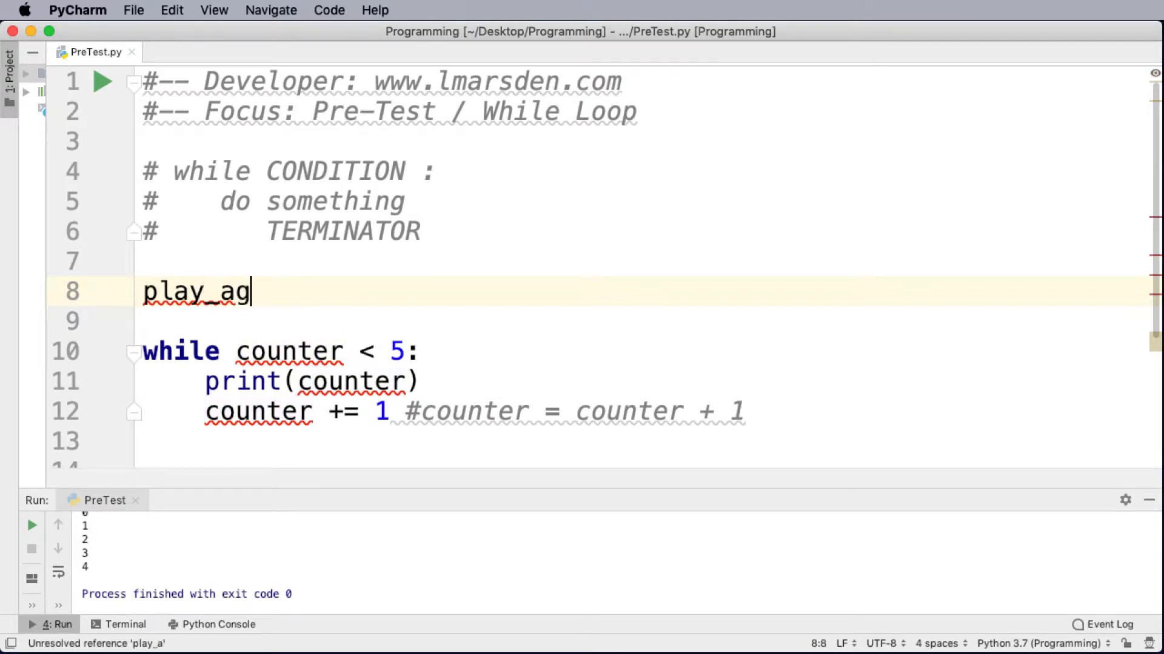
type("ain =")
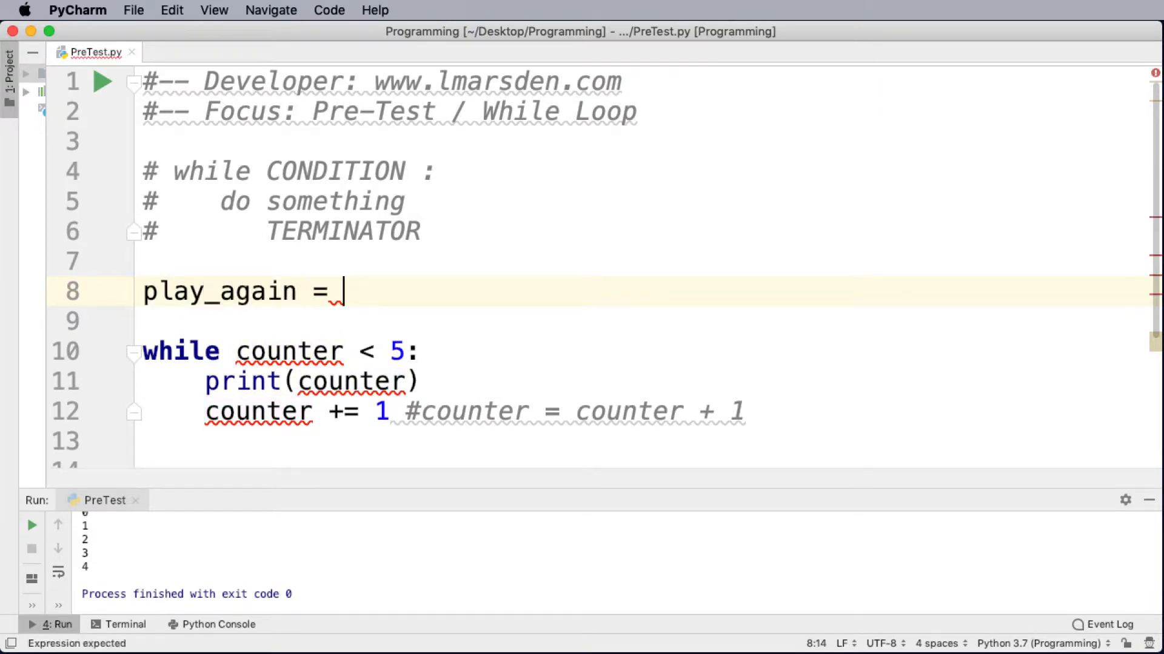
type("\"y\"")
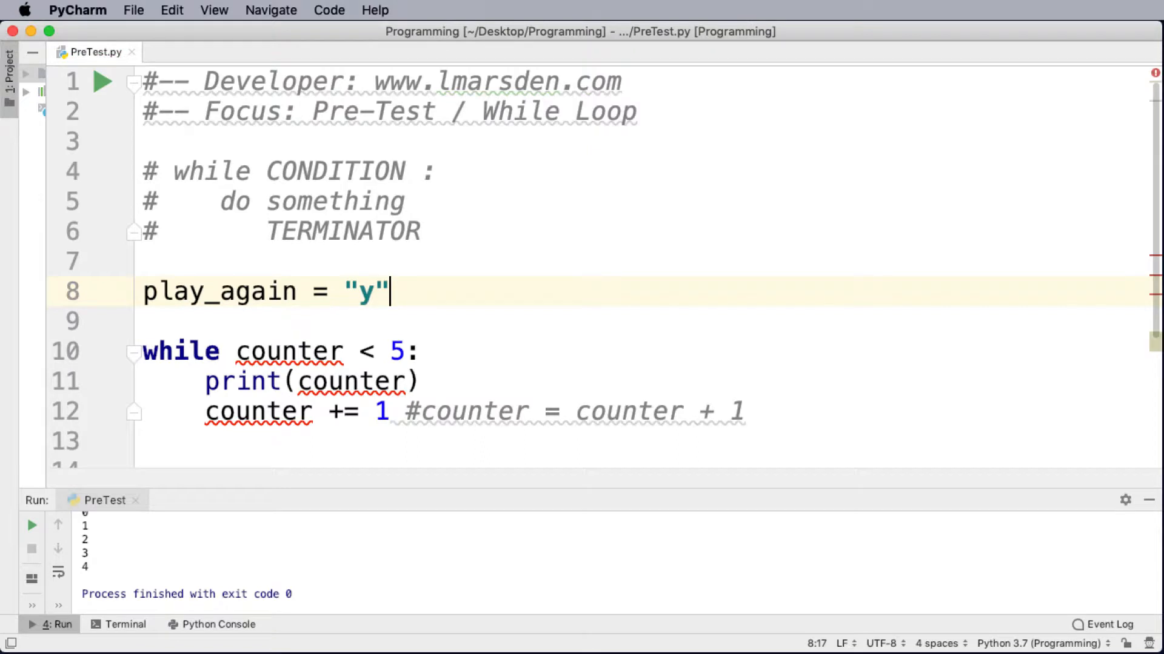
Change the while condition to play_again == "y"
left_click(144, 351)
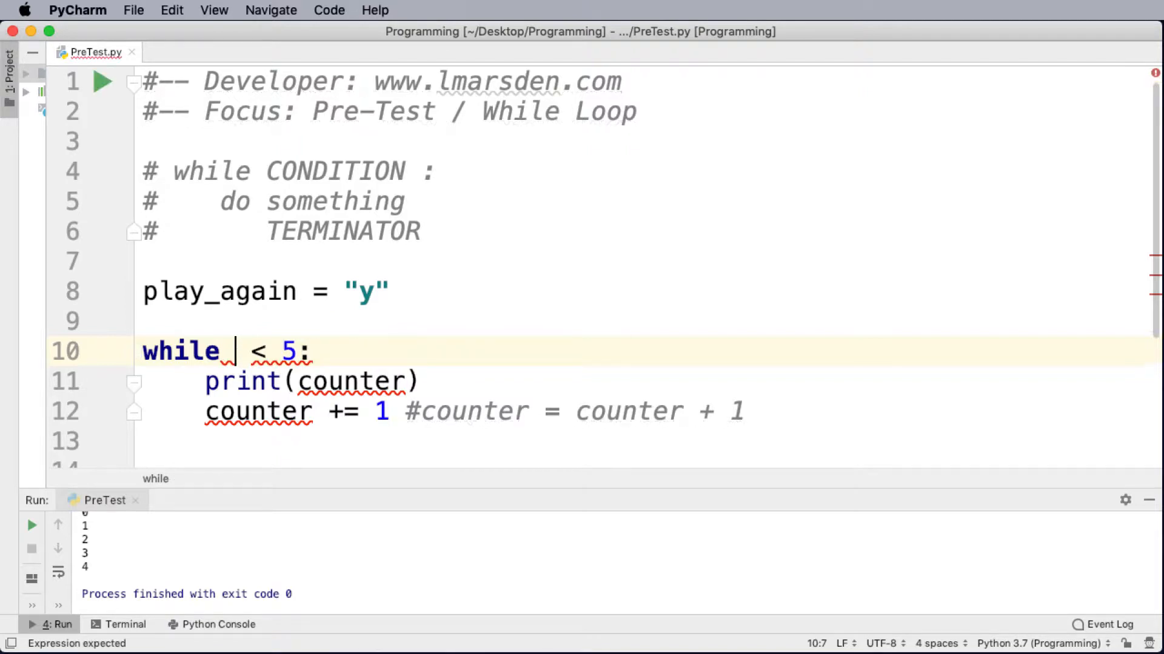
type("play_again")
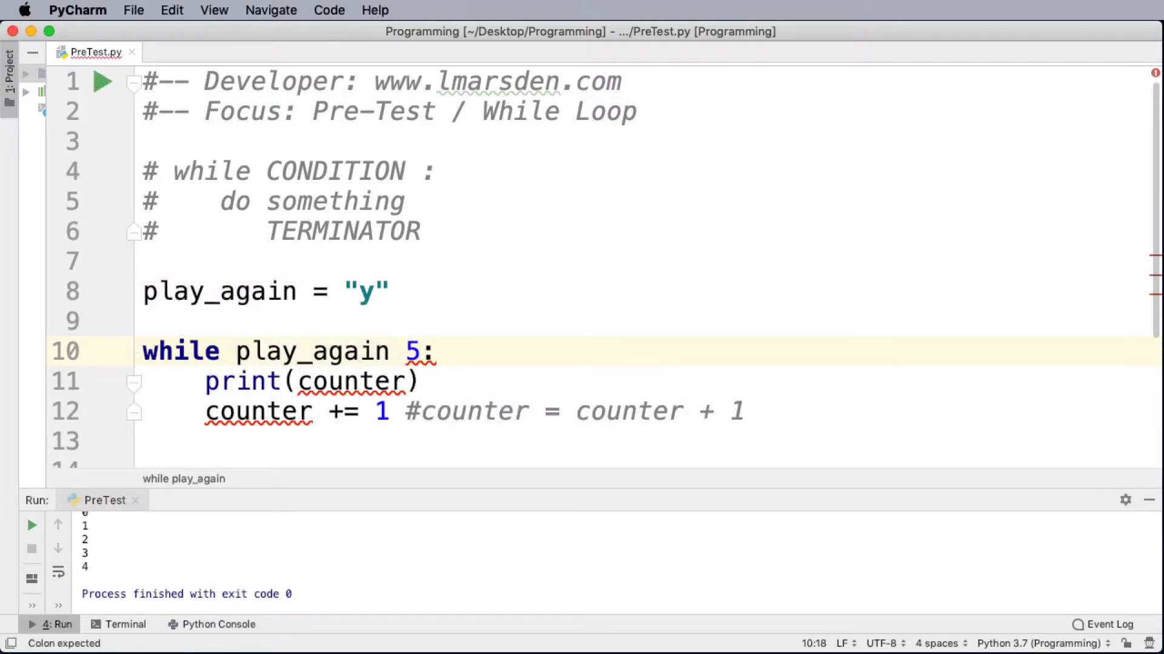
type("== \"y")
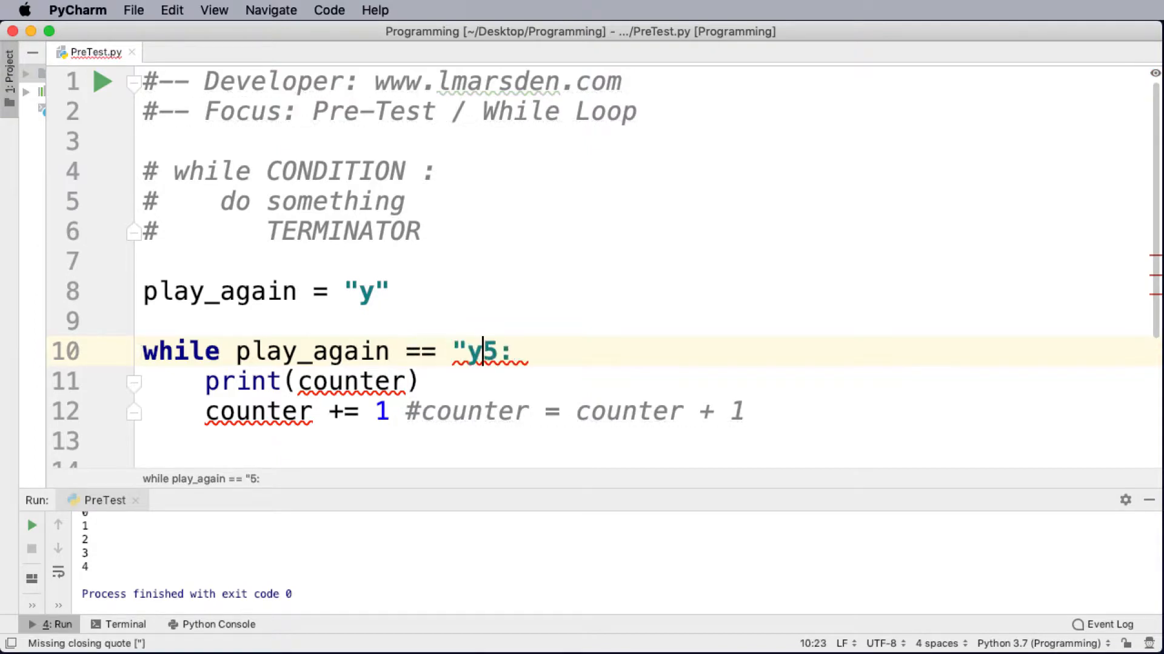
key("Backspace")
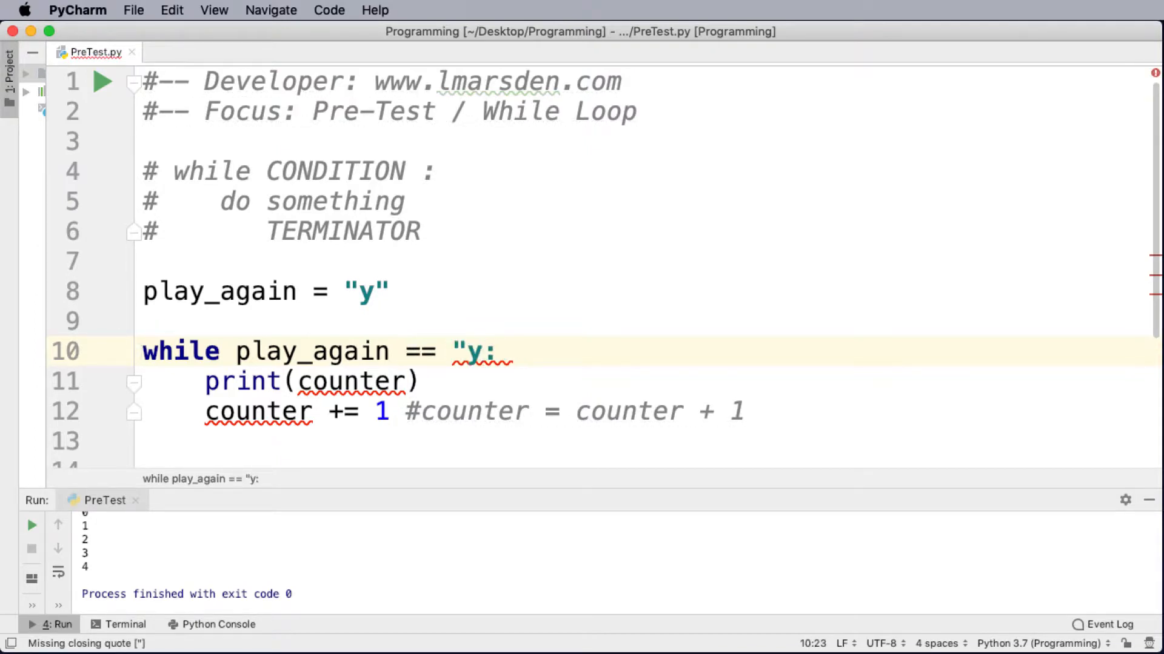
type("\"")
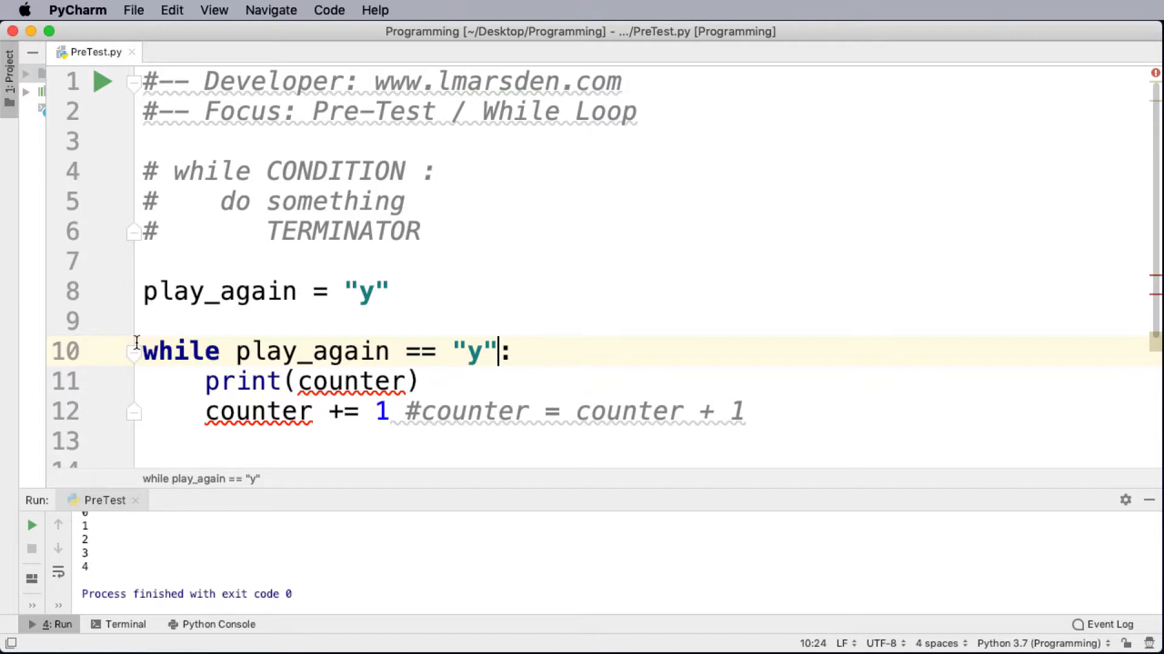
Make the loop print "Playing" instead of counter
double_click(353, 381)
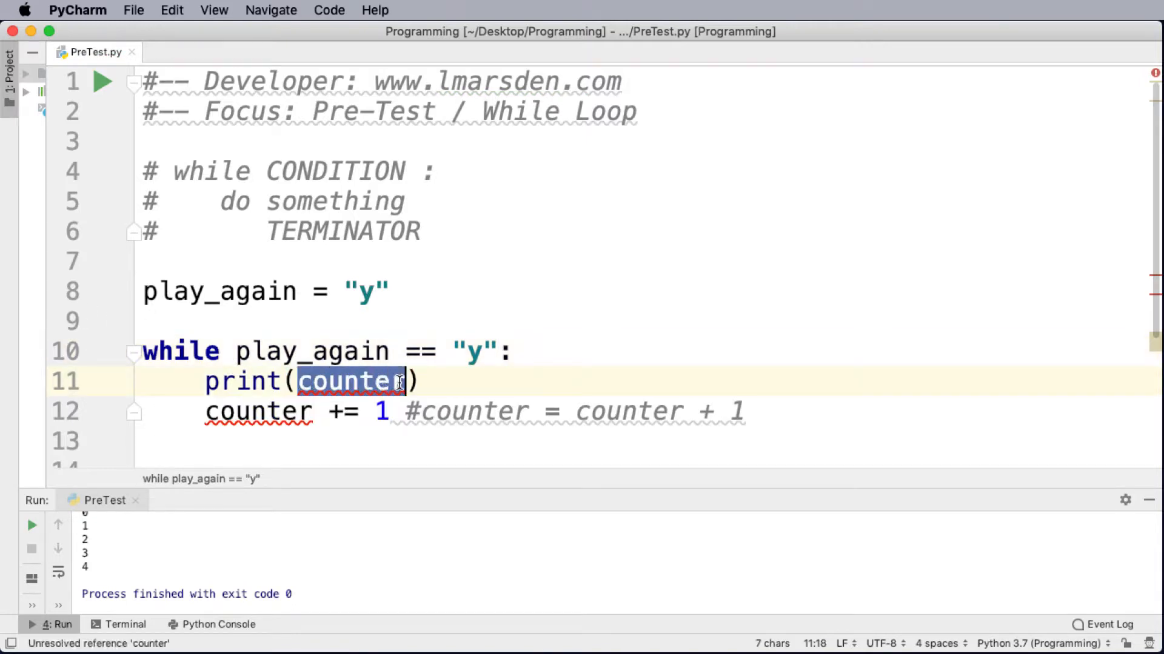
type("\"Play\"")
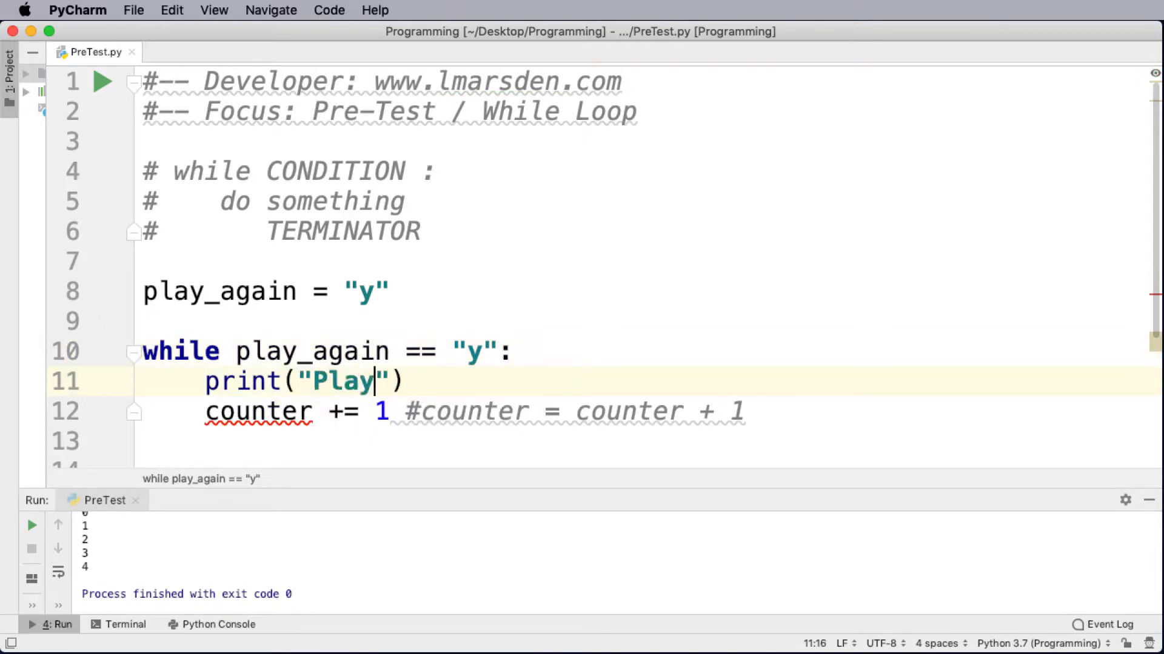
type("ing")
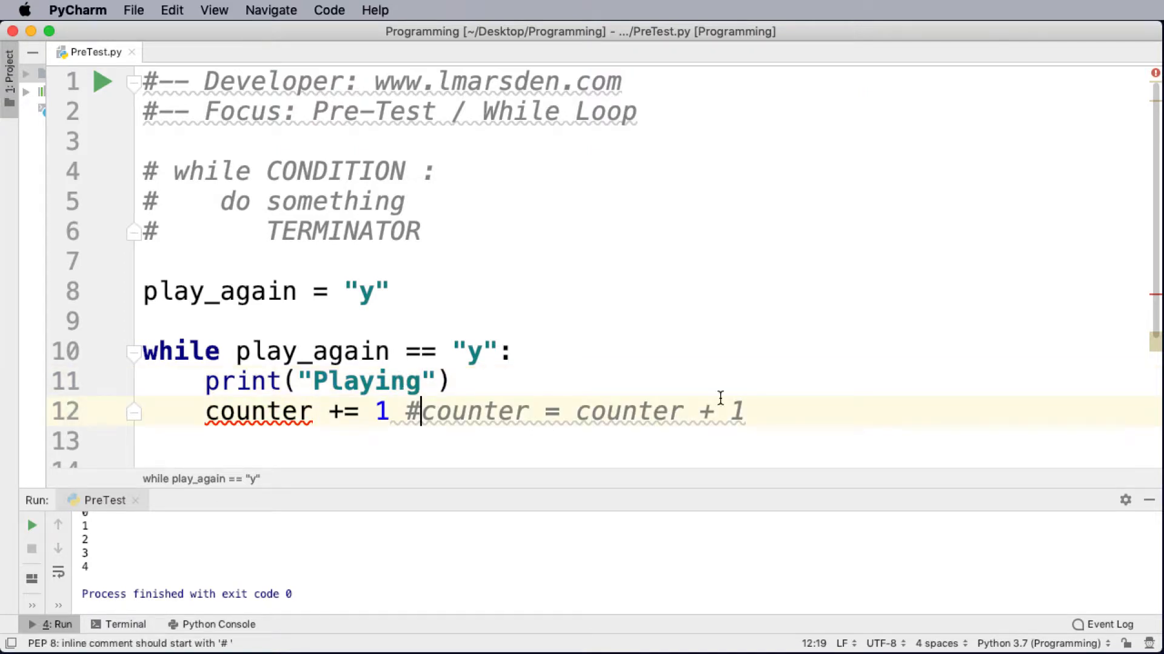
mouse_move(258, 411)
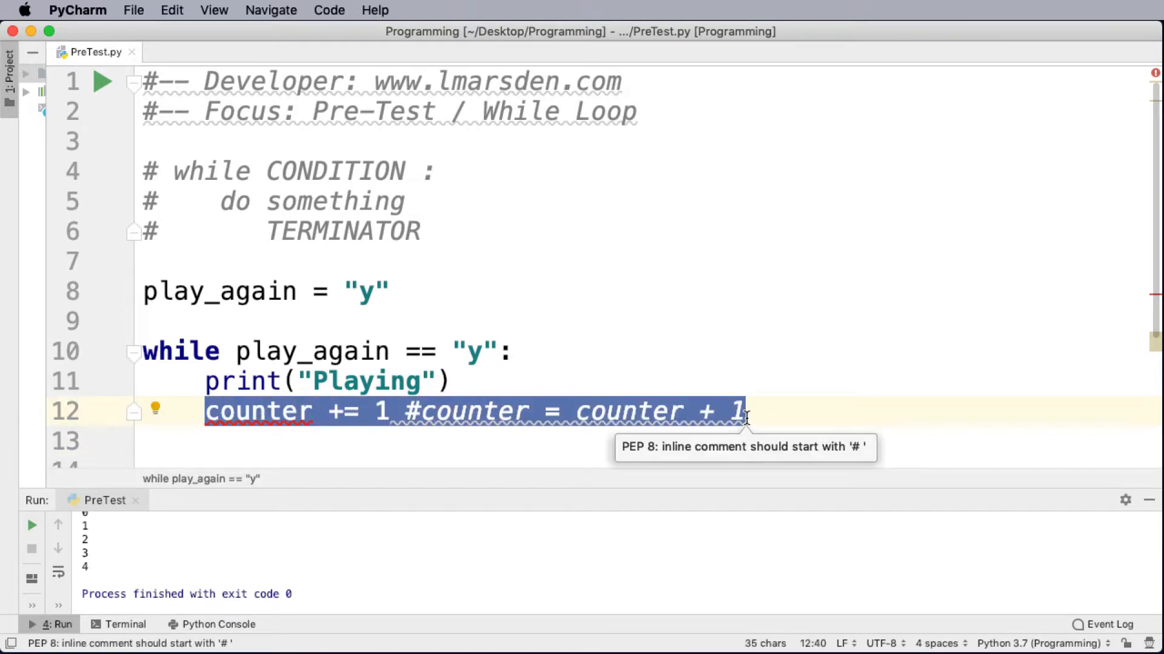
Add play_again = input("Play again (y/n): ") inside the loop
type("play_again")
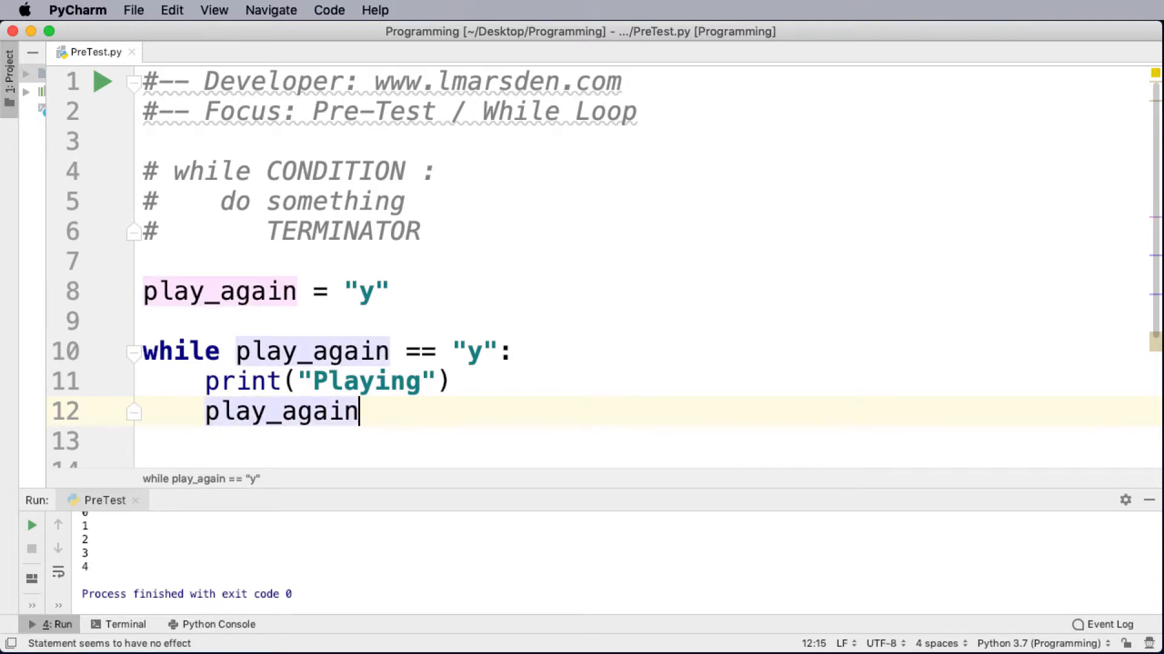
type("= input(\"Play")
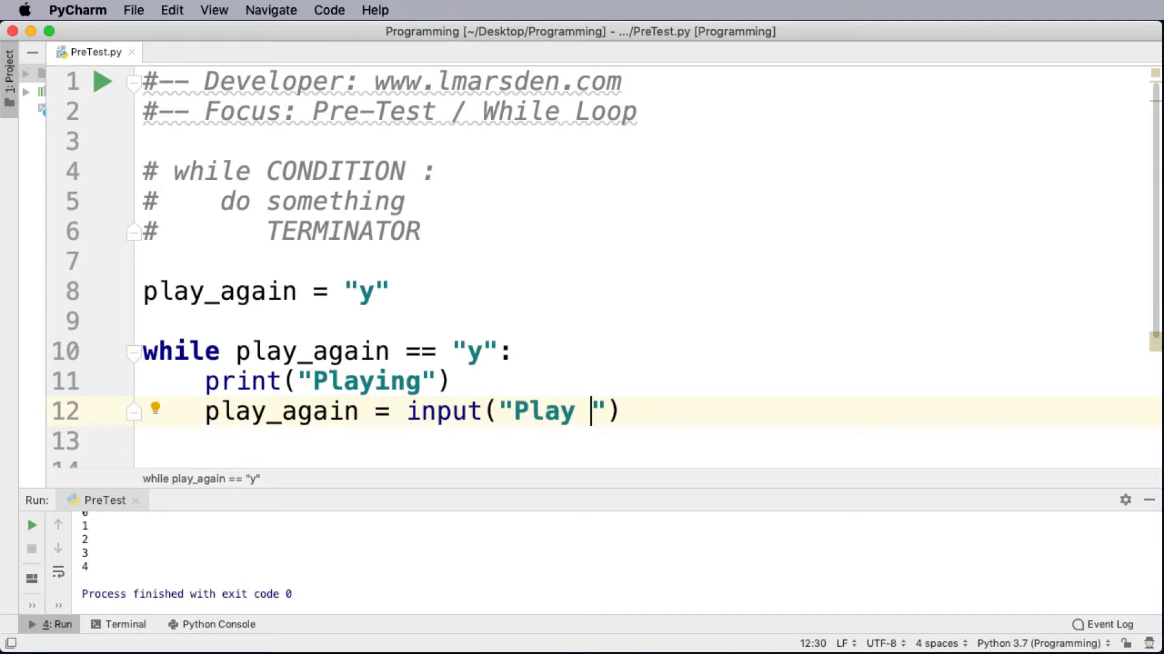
type("again")
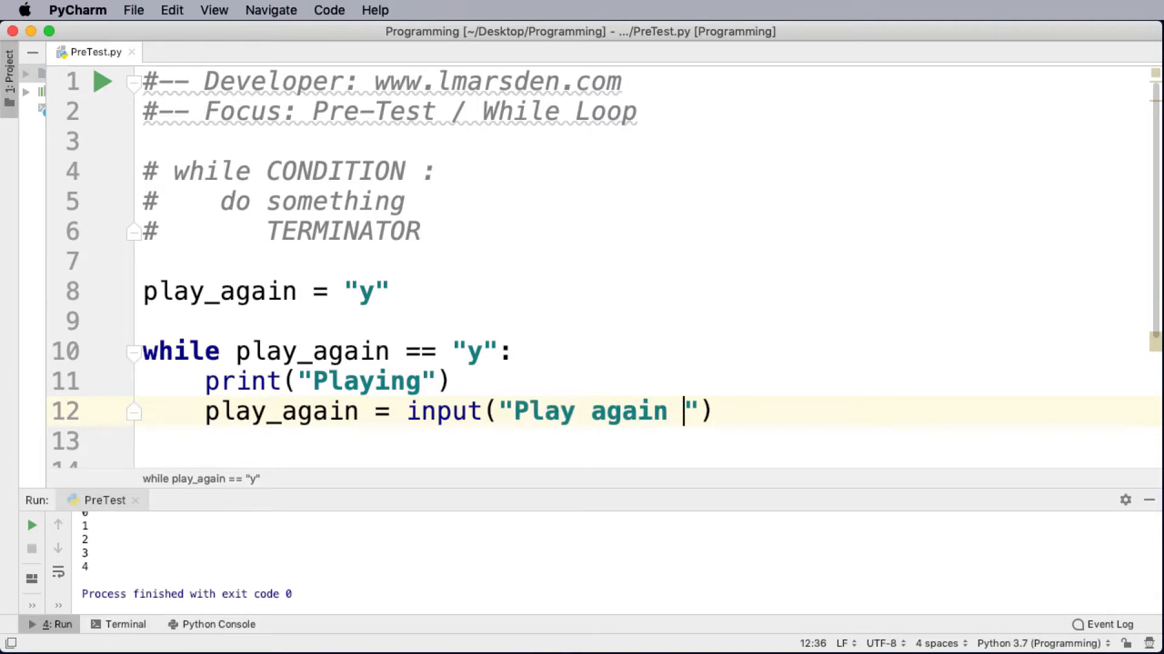
type("(y/")
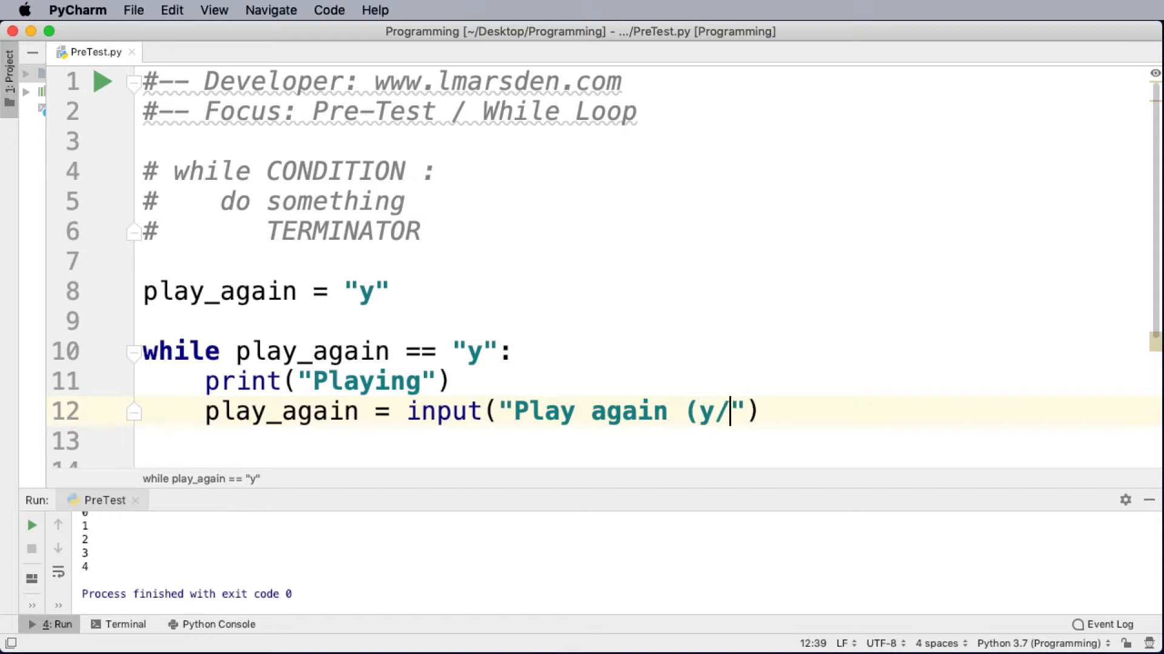
type("n):")
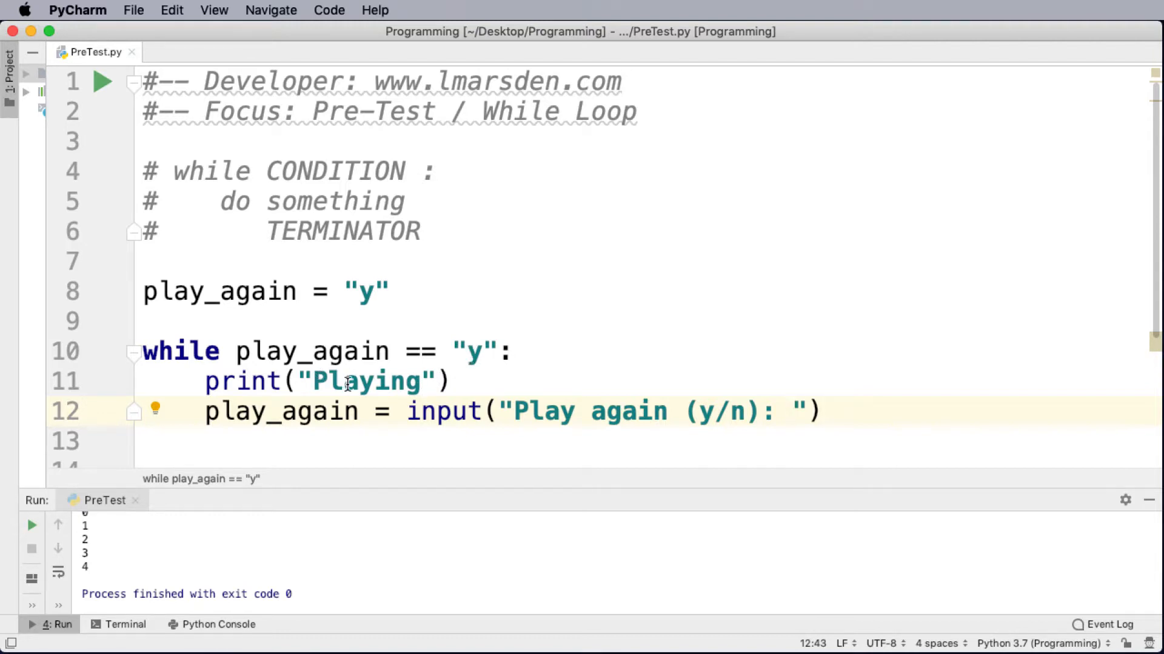
mouse_move(760, 419)
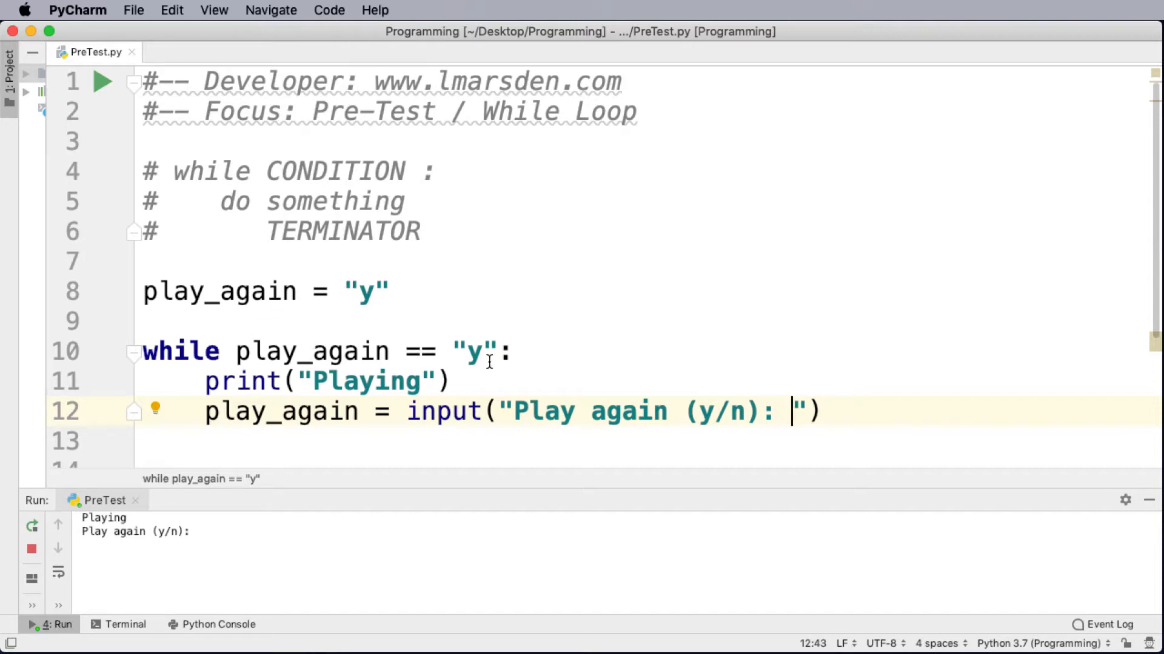
mouse_move(390, 365)
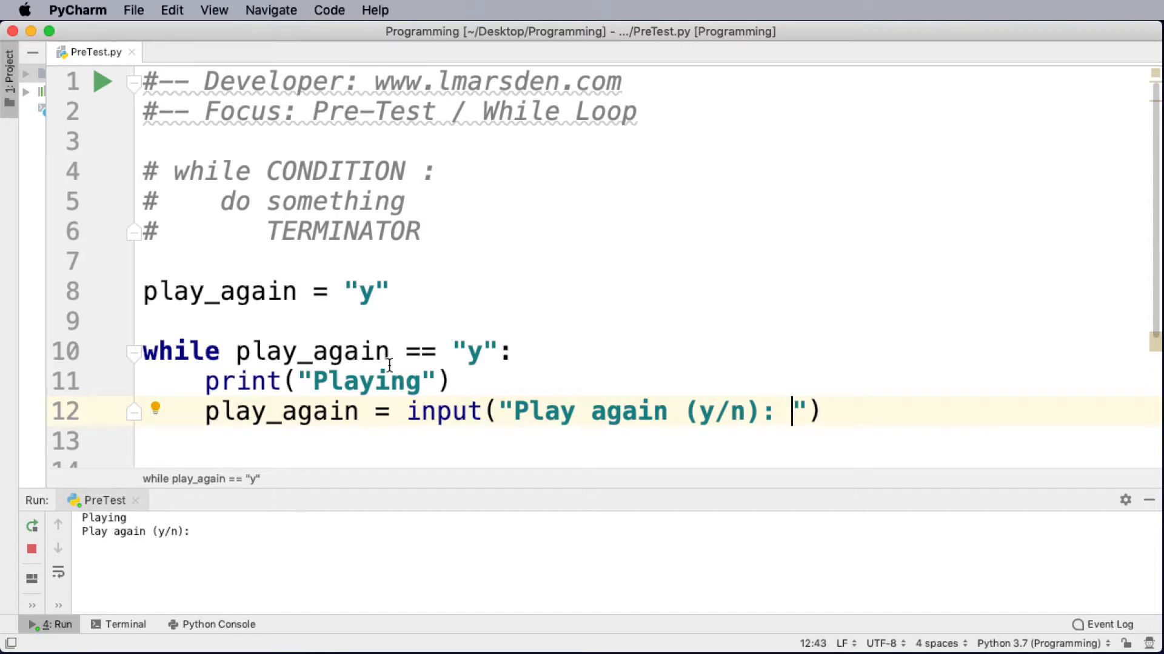
mouse_move(293, 394)
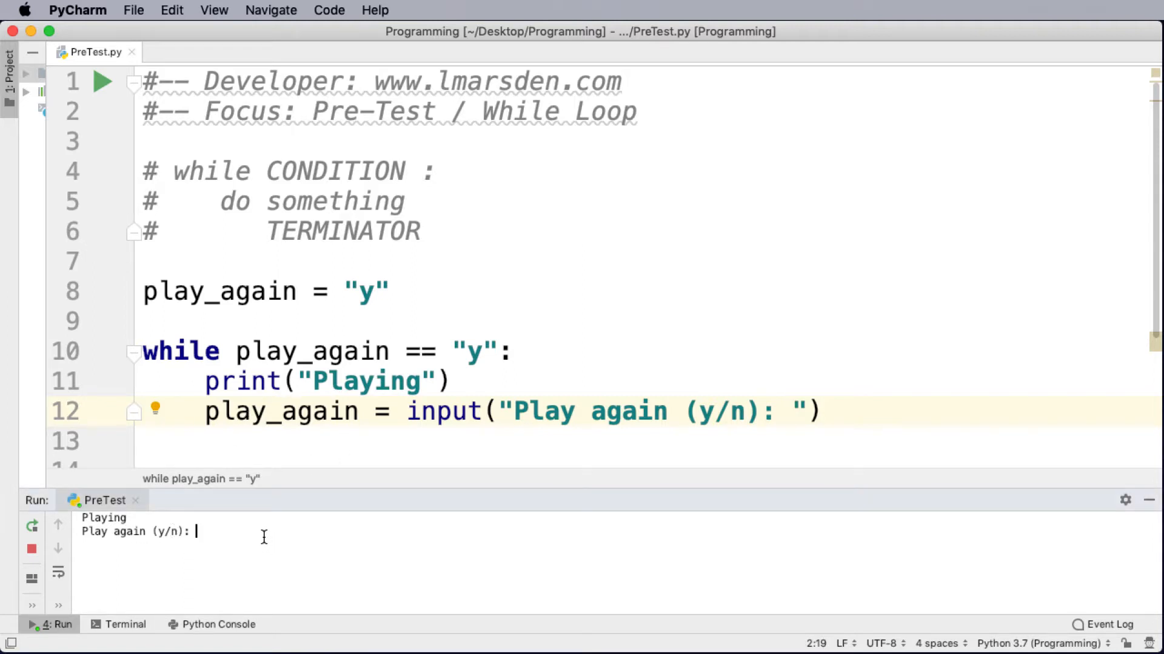
Answer y twice, then n, in the Run console to end the loop
type("y")
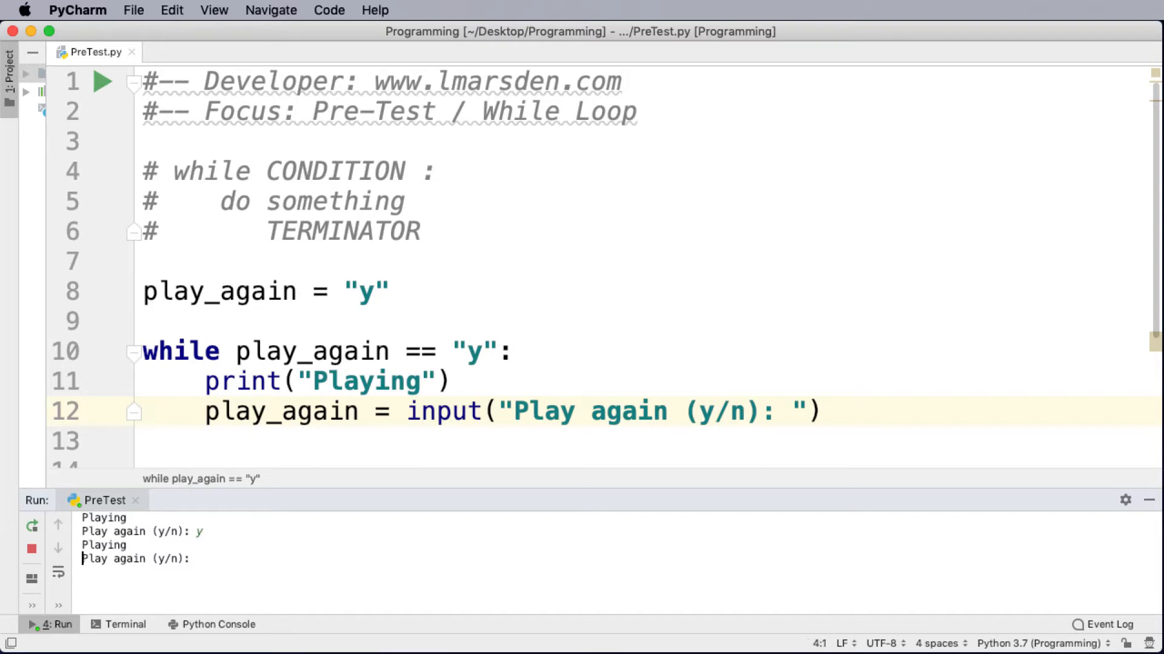
type("y")
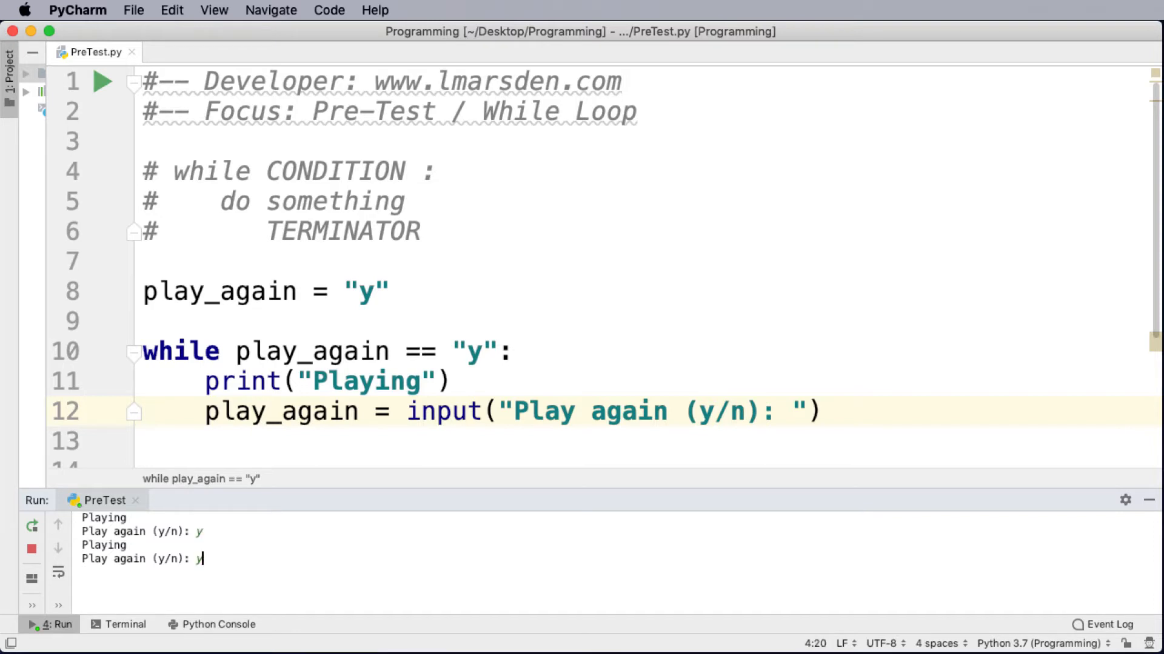
key("enter")
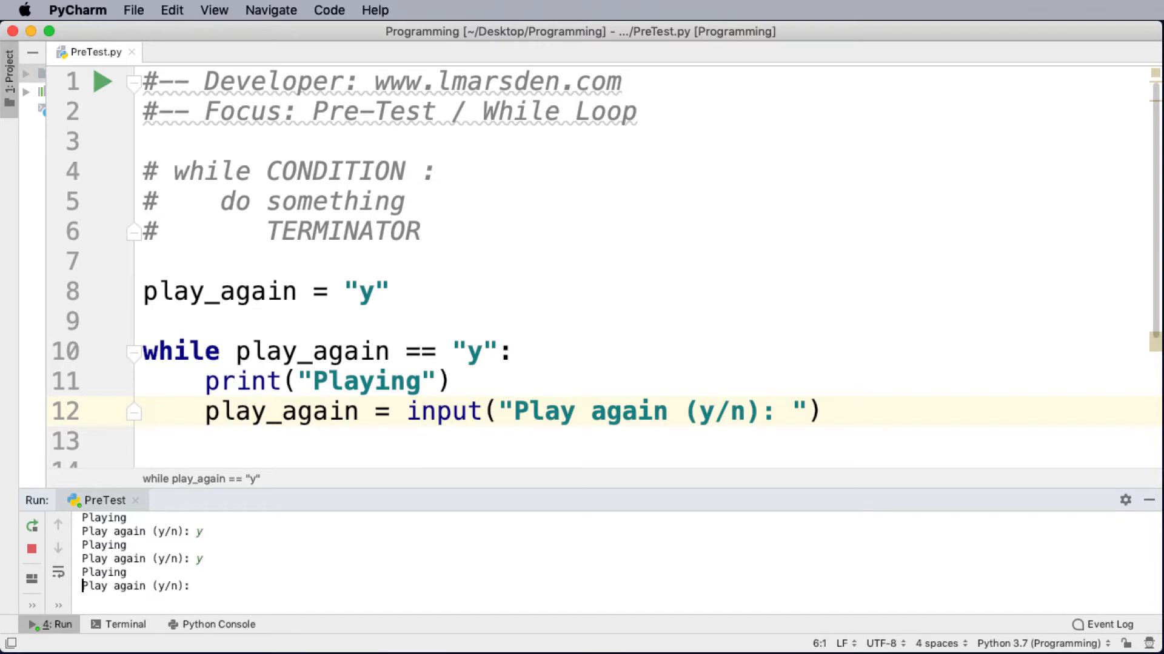
type("n")
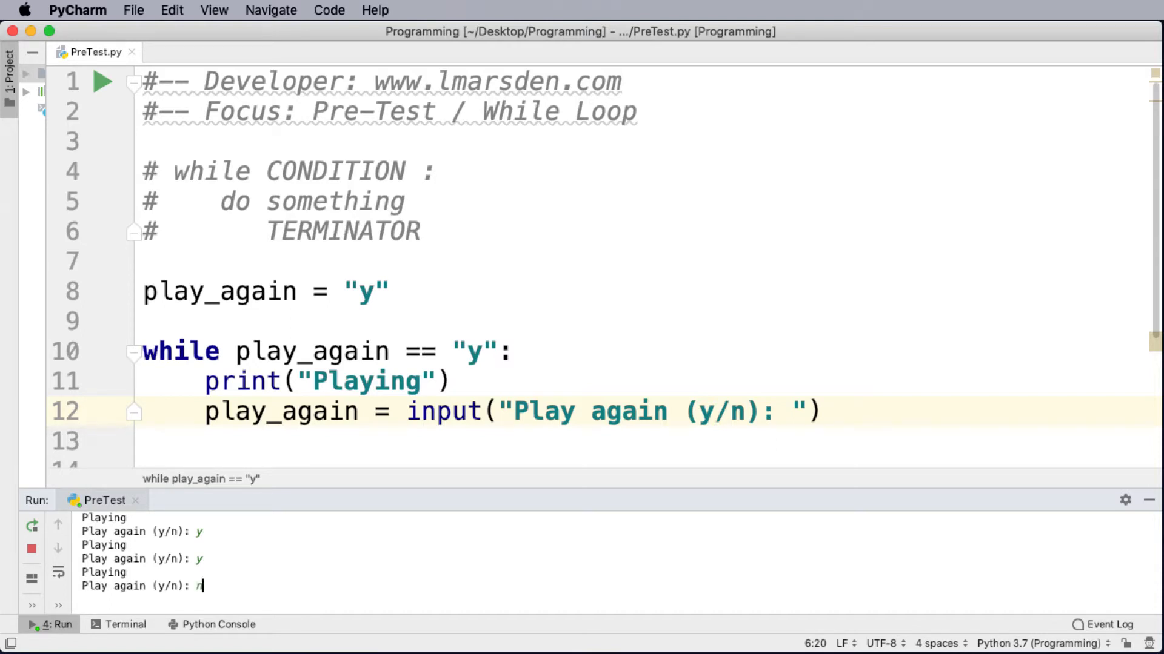
key("enter")
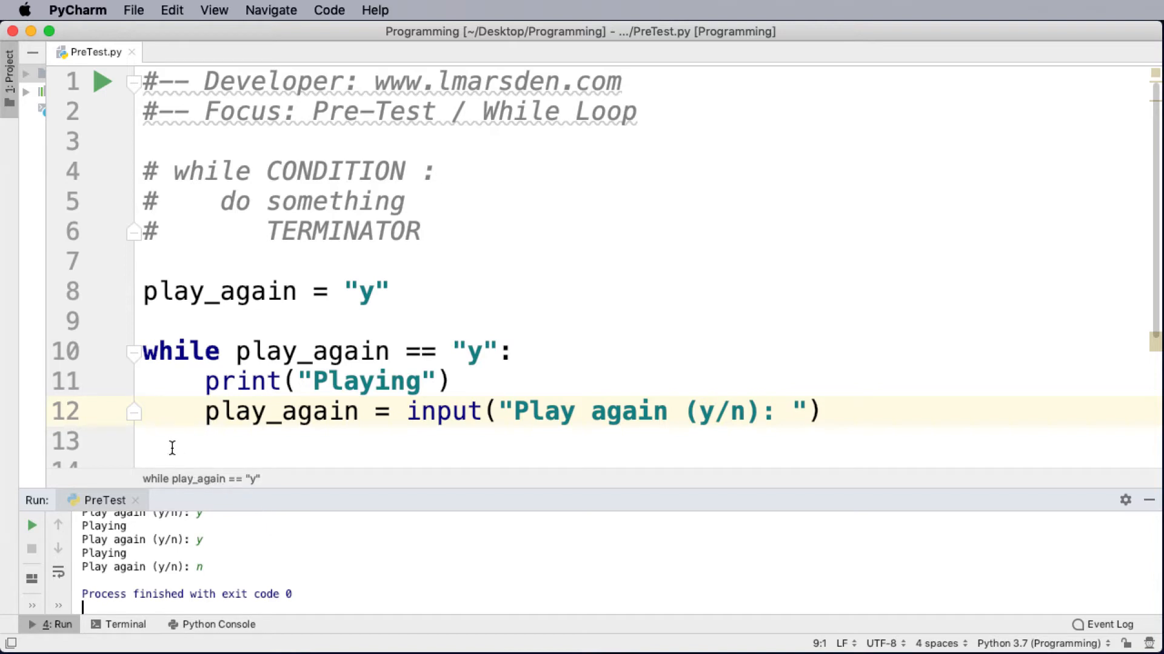
Add an unindented print("End of Program") line after the while loop
type("print")
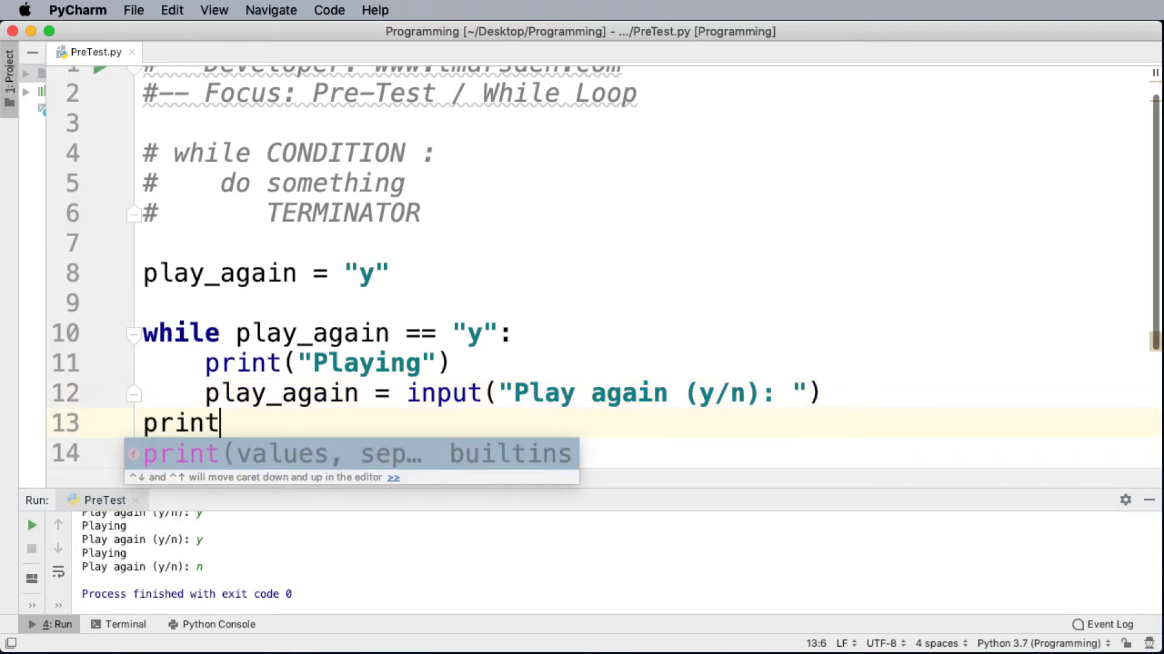
type("(\"End of Pro")
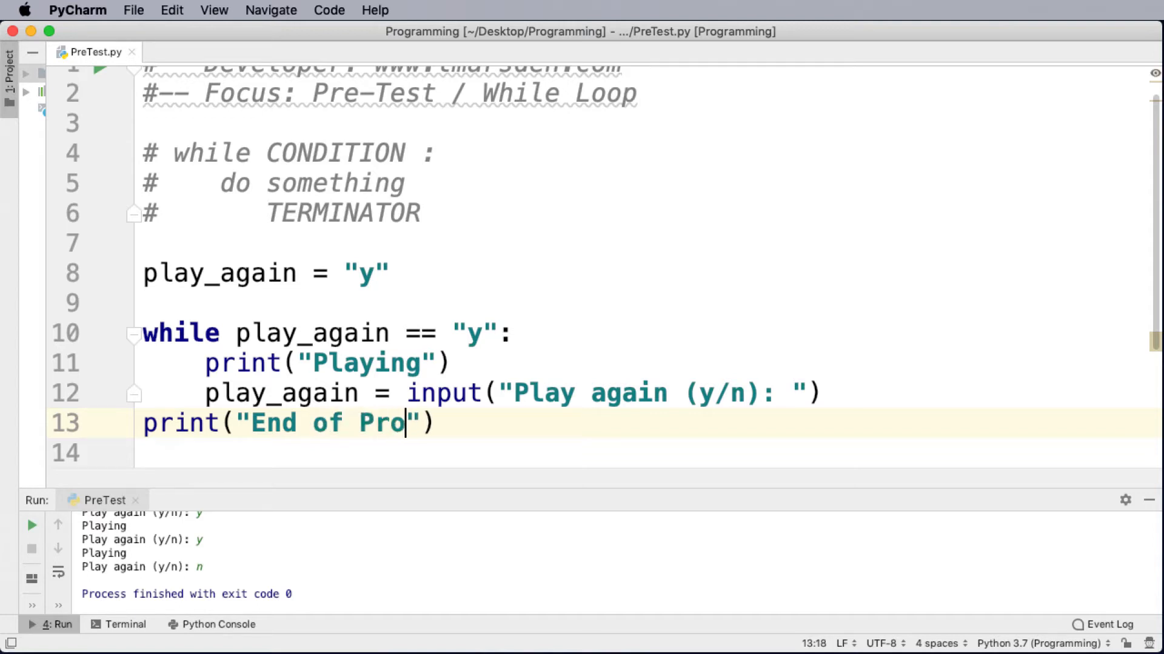
type("gram")
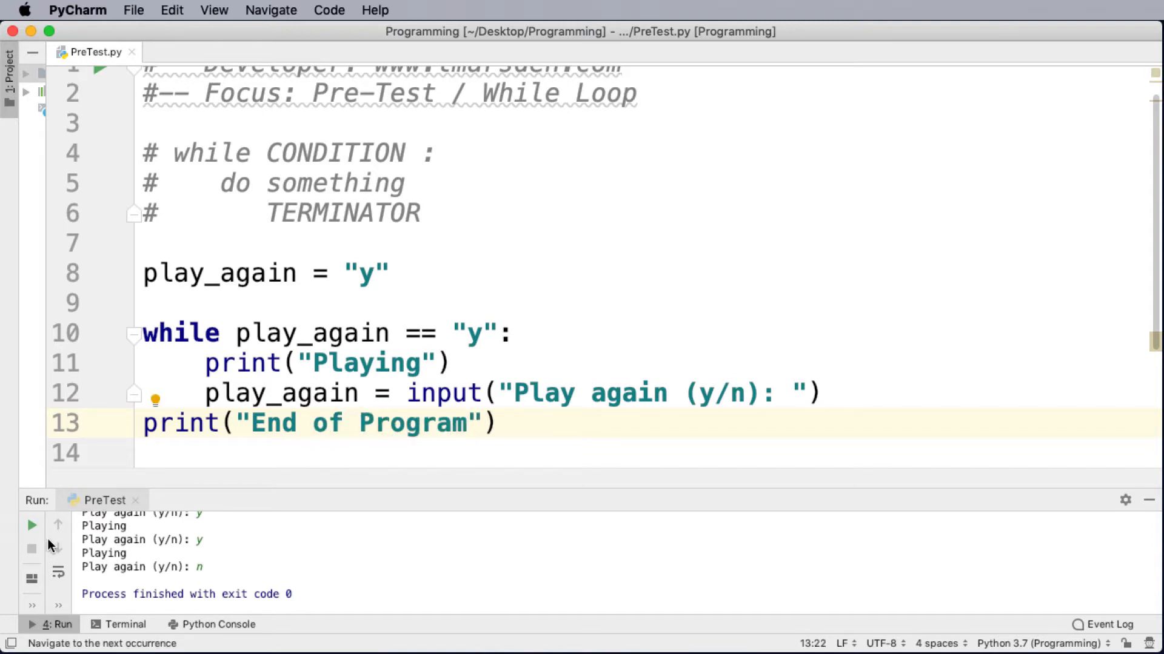
Rerun twice, answering y then n, then 'Marsden', checking End of Program prints
left_click(31, 525)
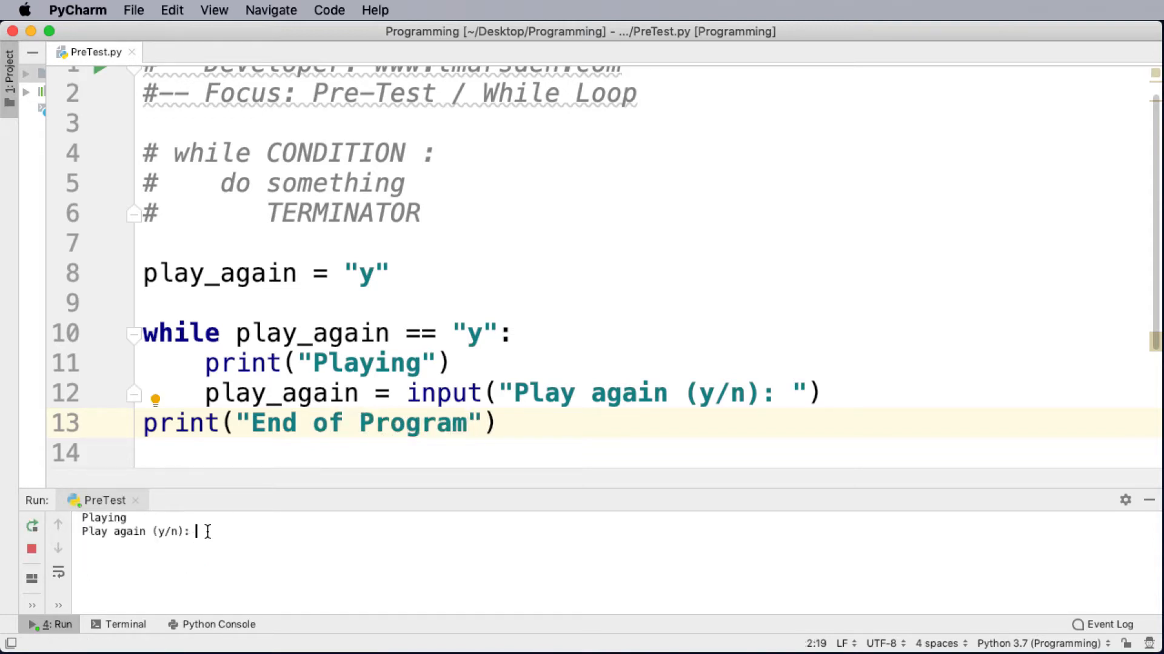
type("y")
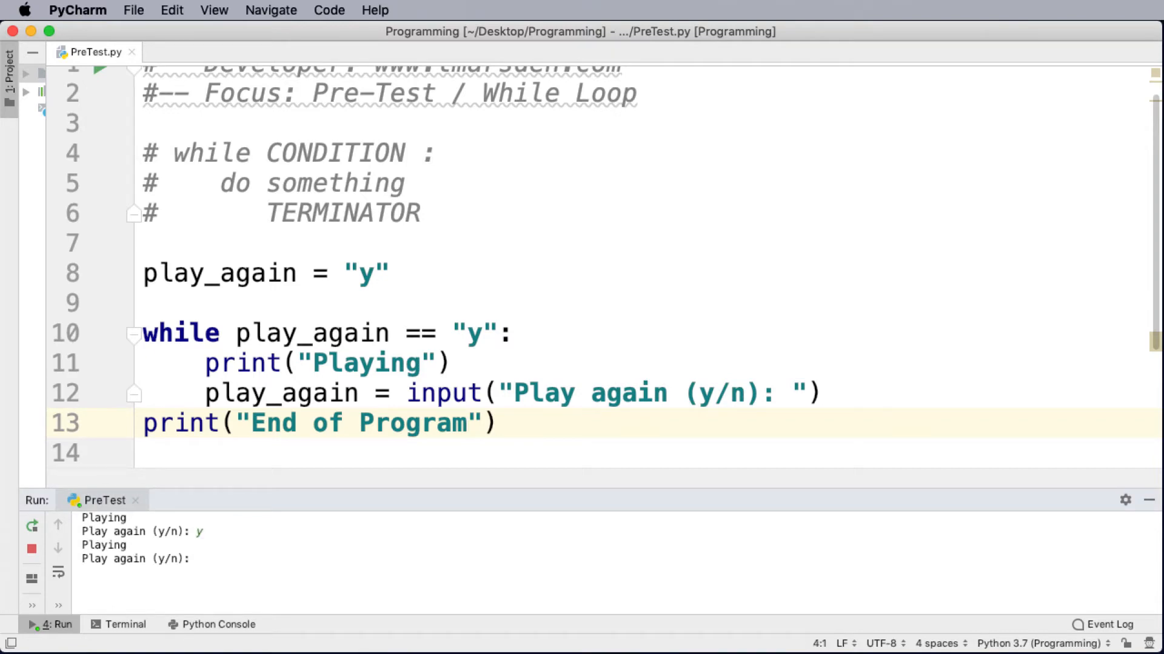
type("n")
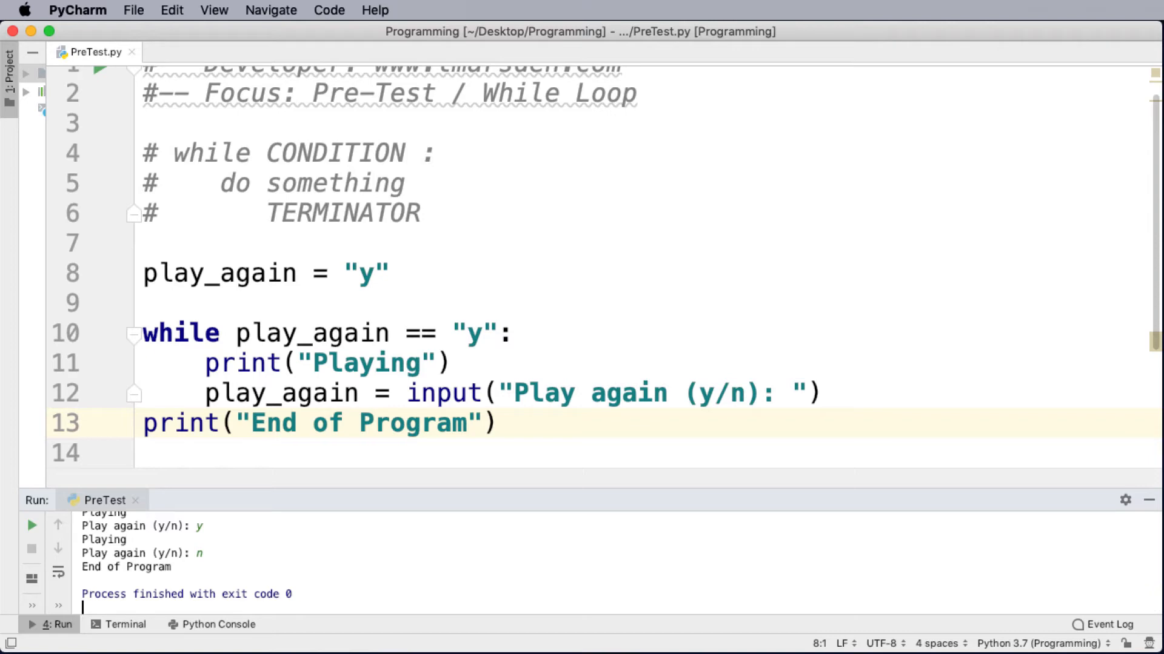
left_click(31, 525)
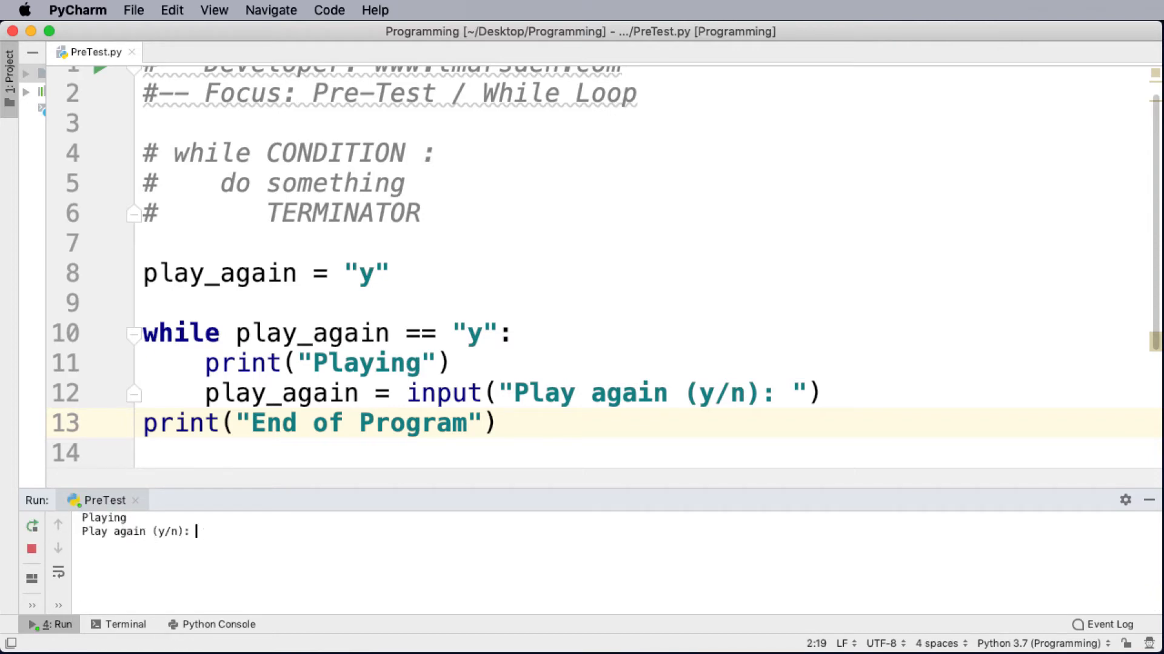
type("Marsden")
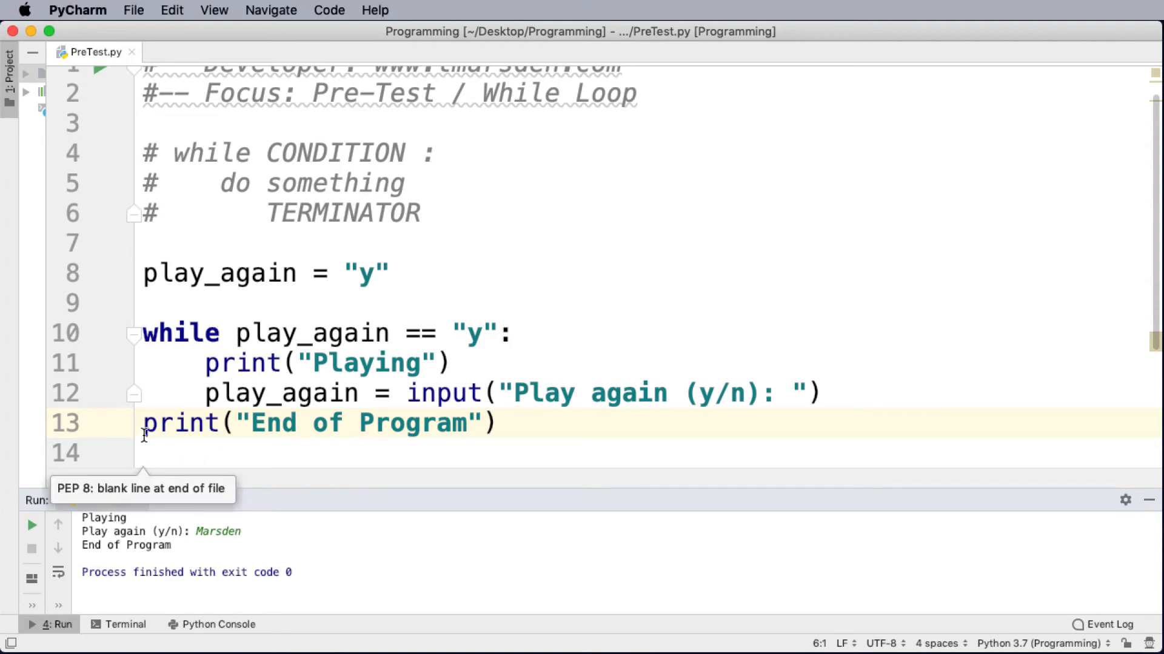
mouse_move(143, 451)
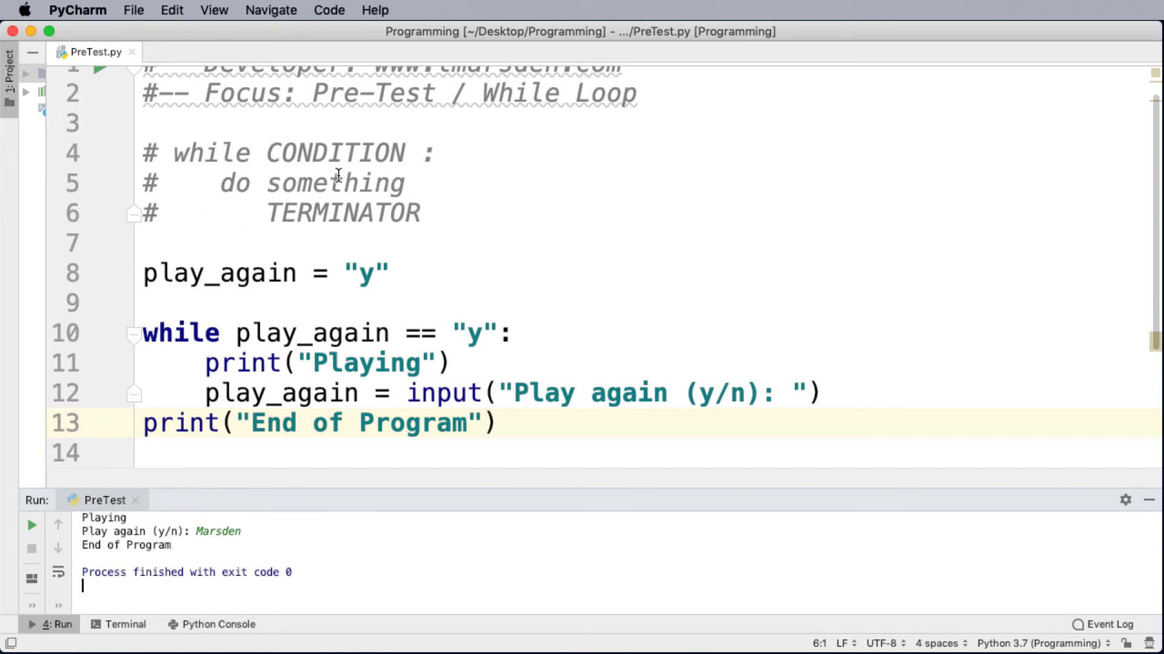
mouse_move(418, 221)
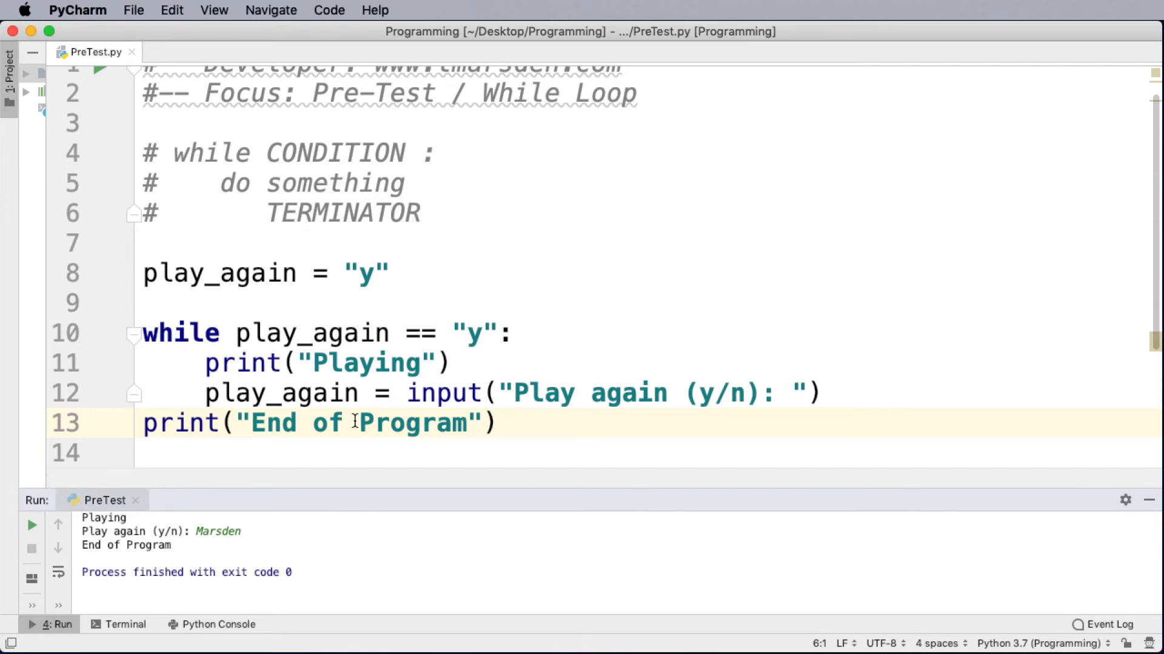
mouse_move(234, 340)
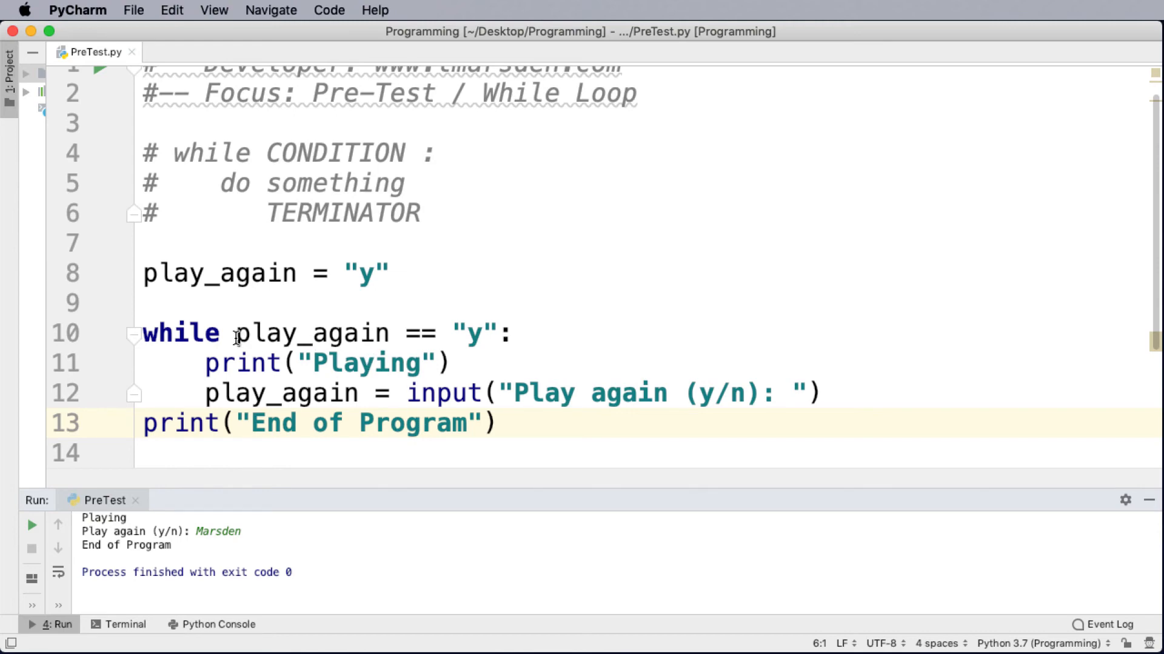
left_click_drag(236, 334, 501, 333)
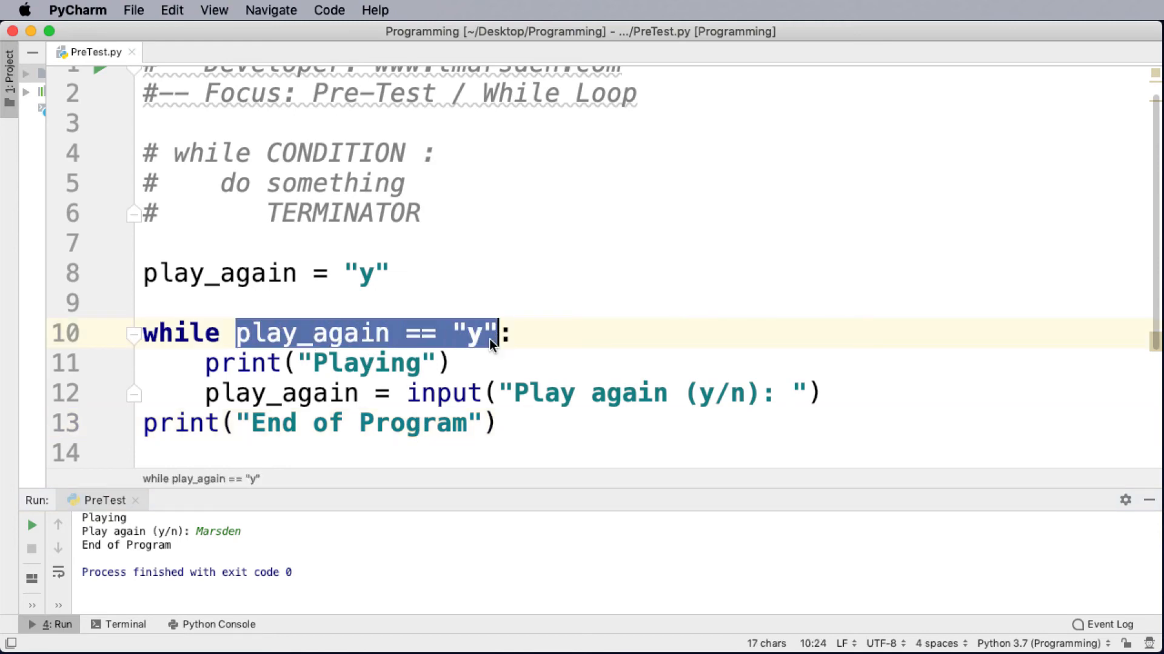